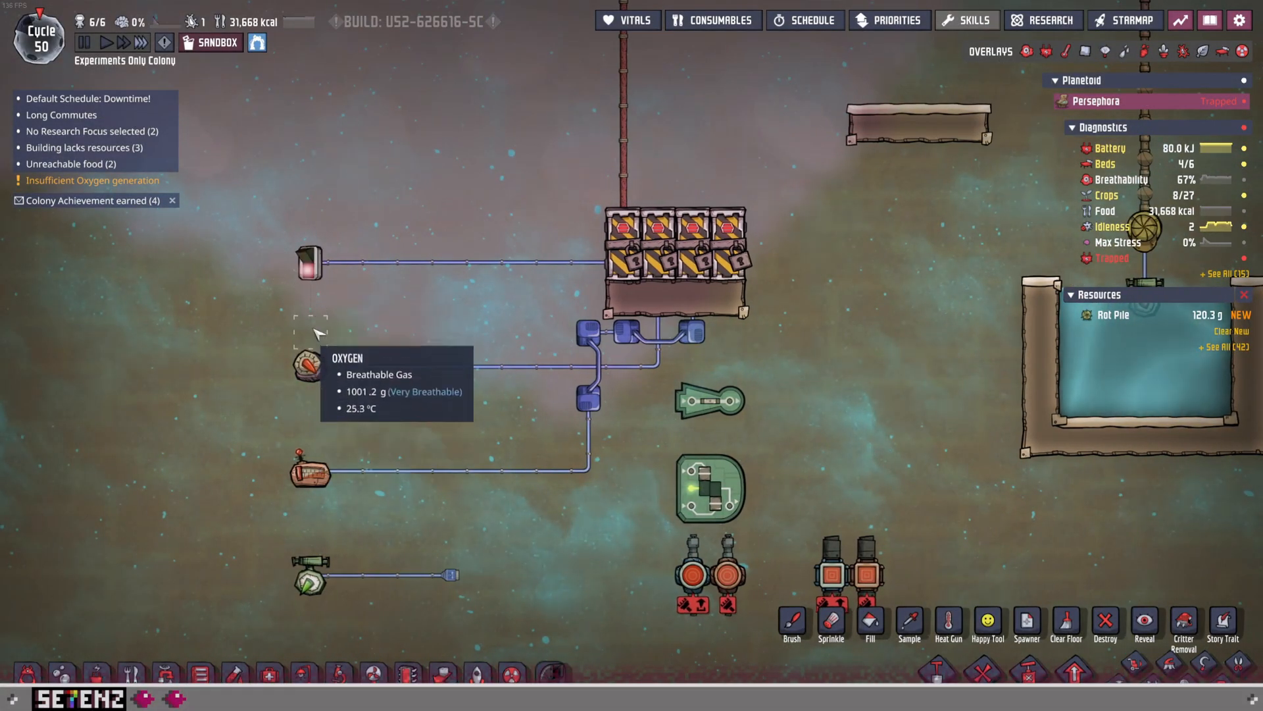
mouse_move(313, 536)
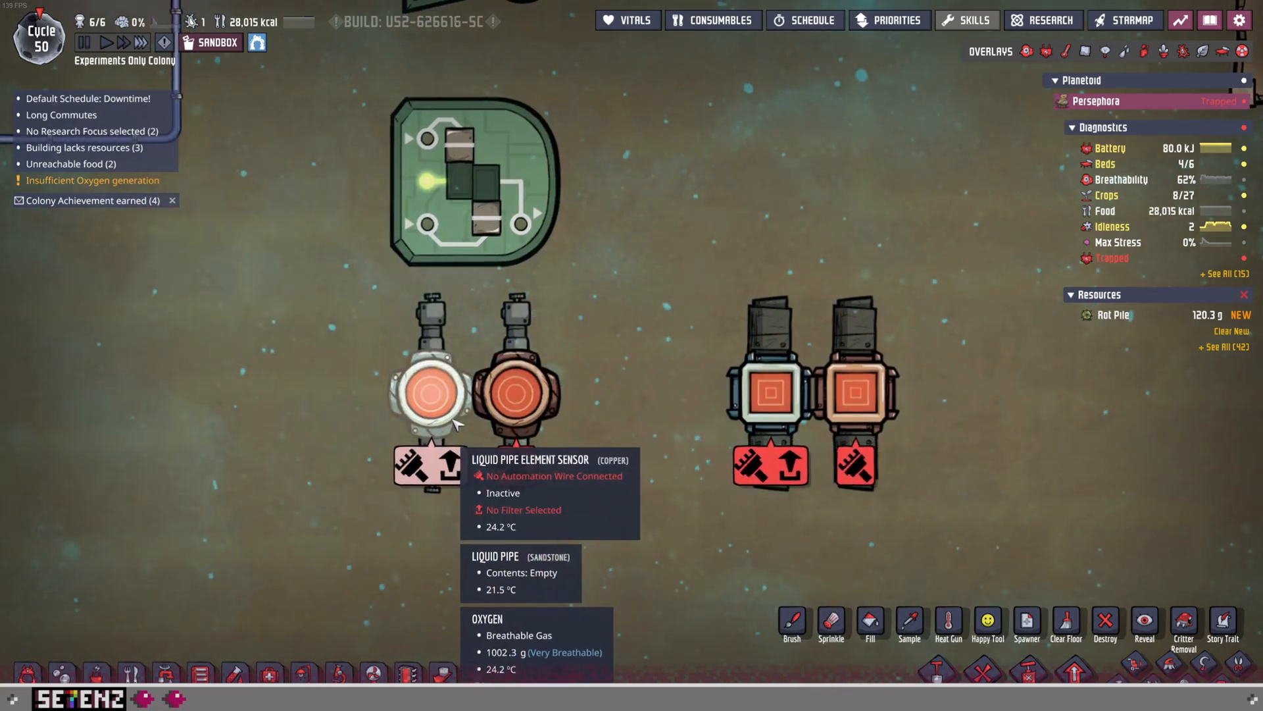
mouse_move(512, 391)
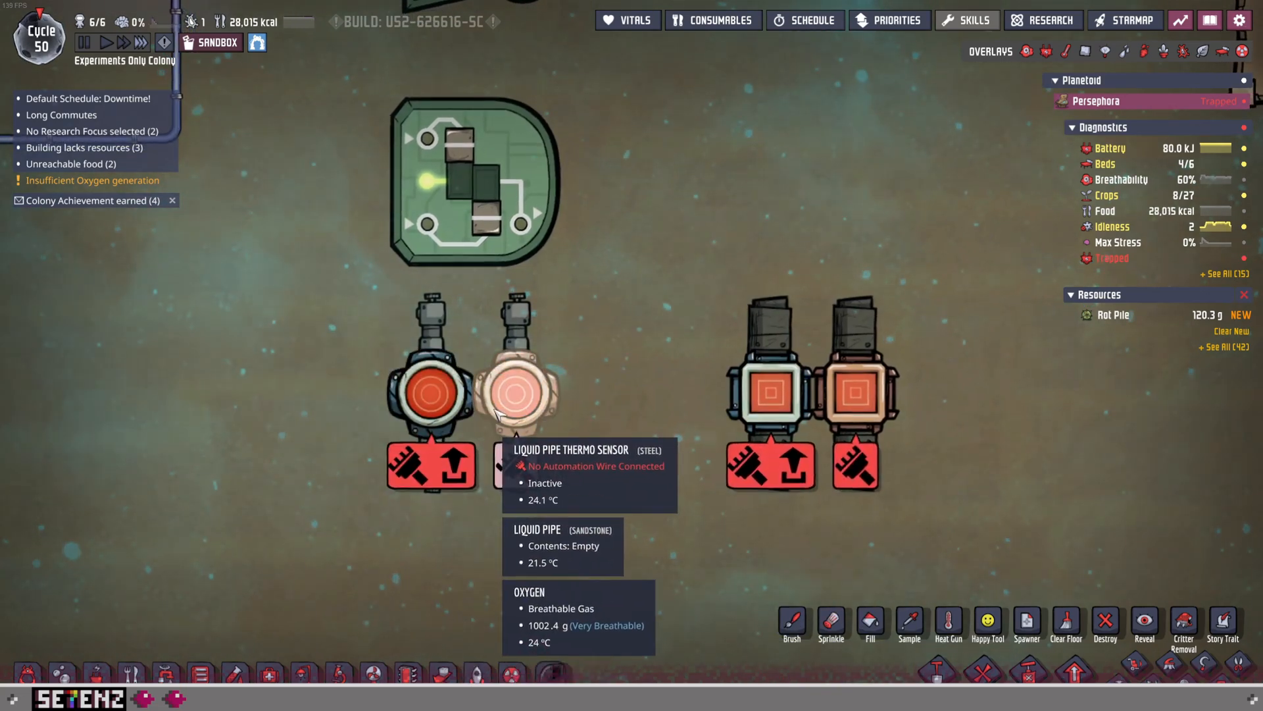
mouse_move(636, 391)
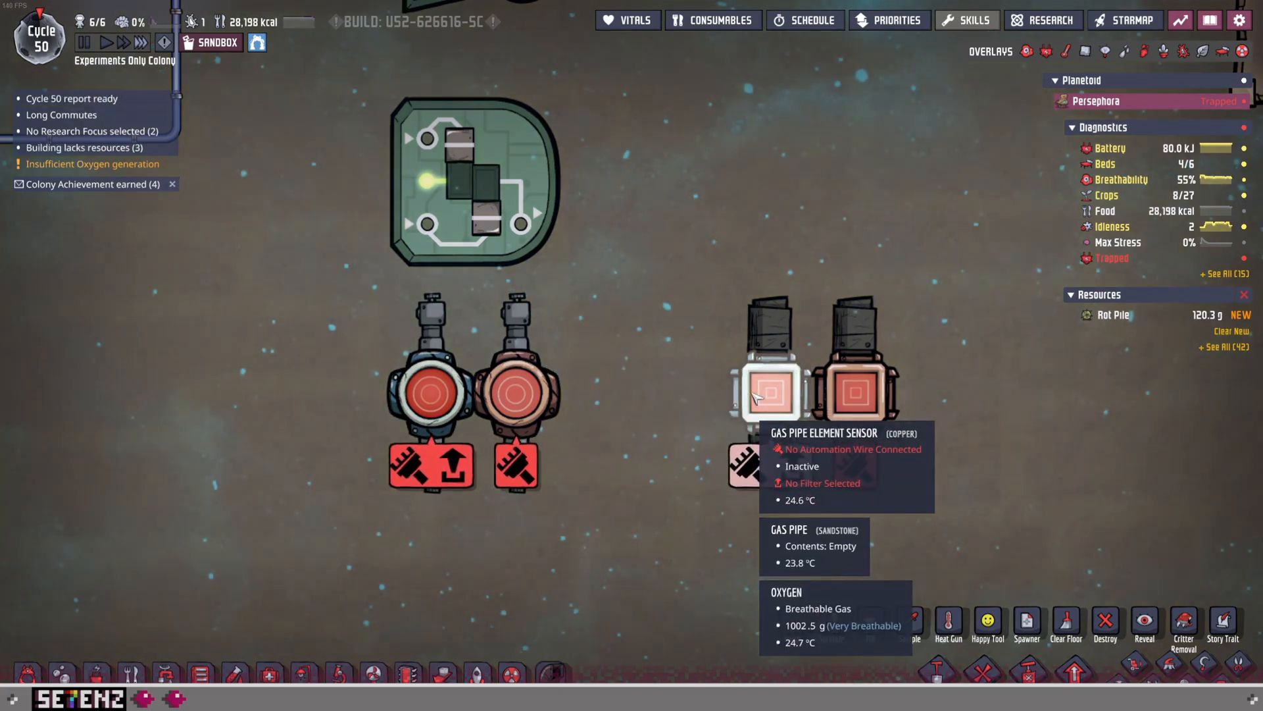
mouse_move(851, 392)
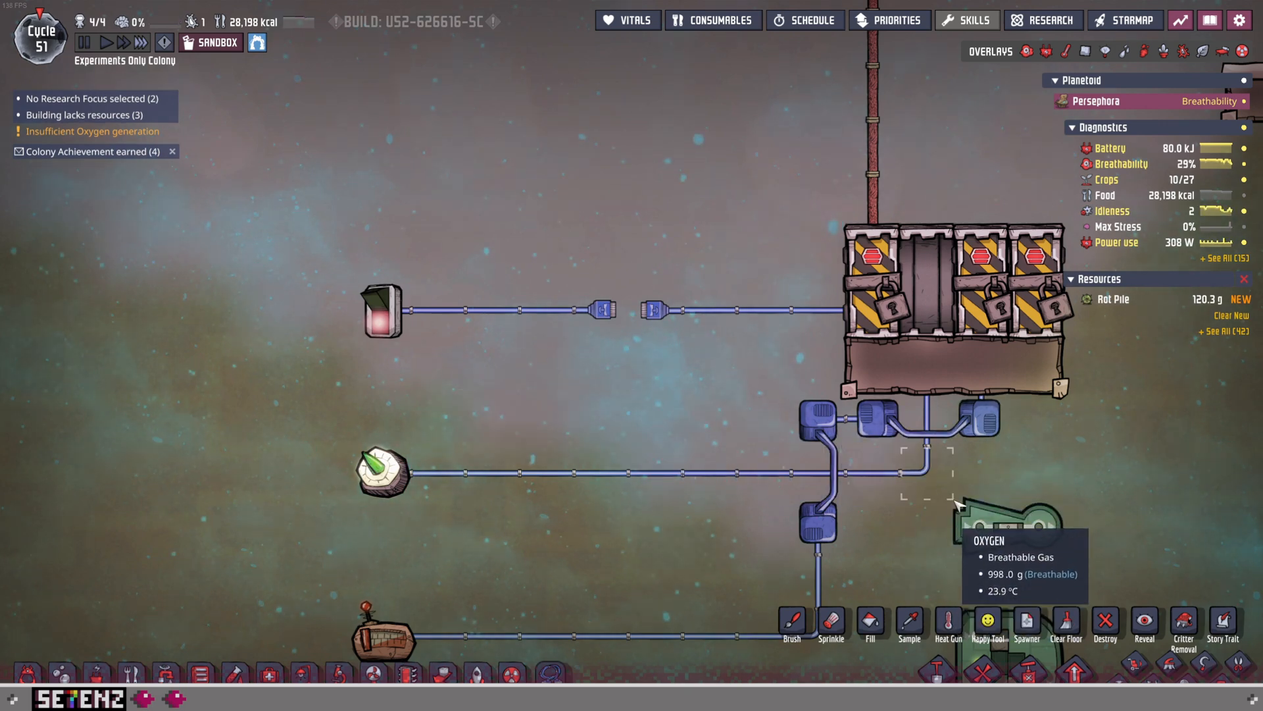
mouse_move(1209, 73)
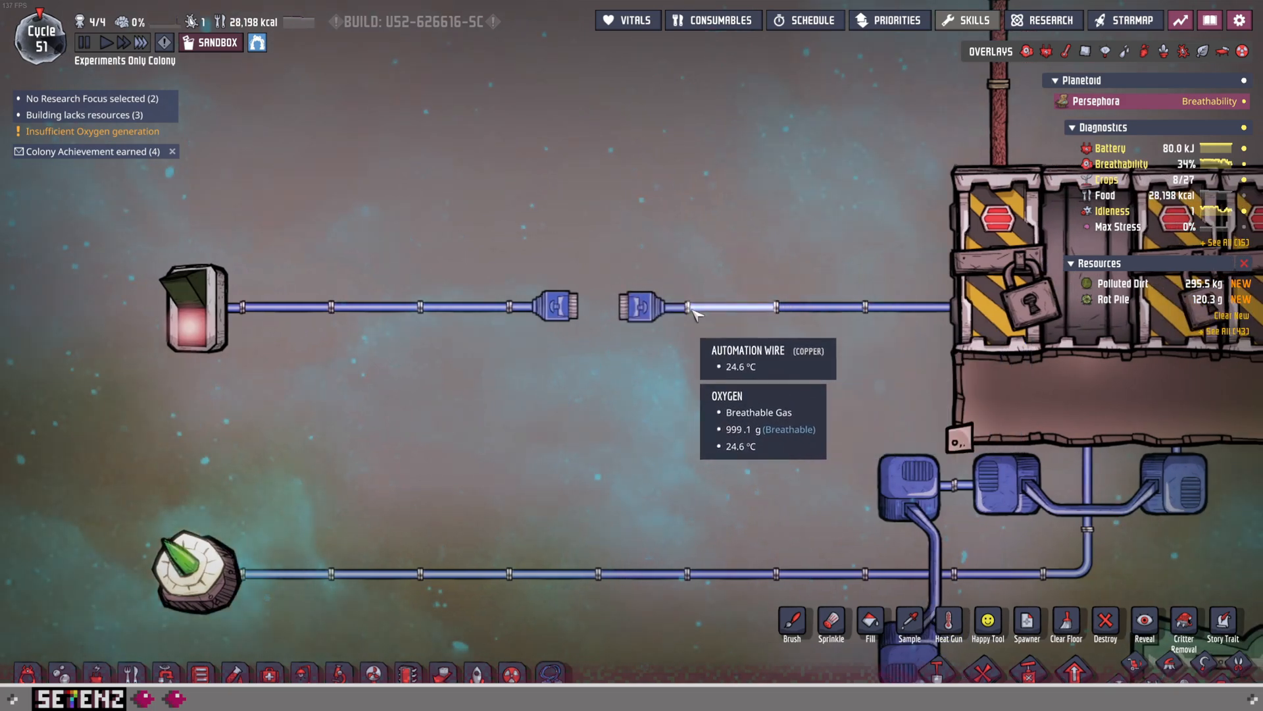
Bring up the automation buildings to place a NOT gate on the switch's wire.
click(689, 310)
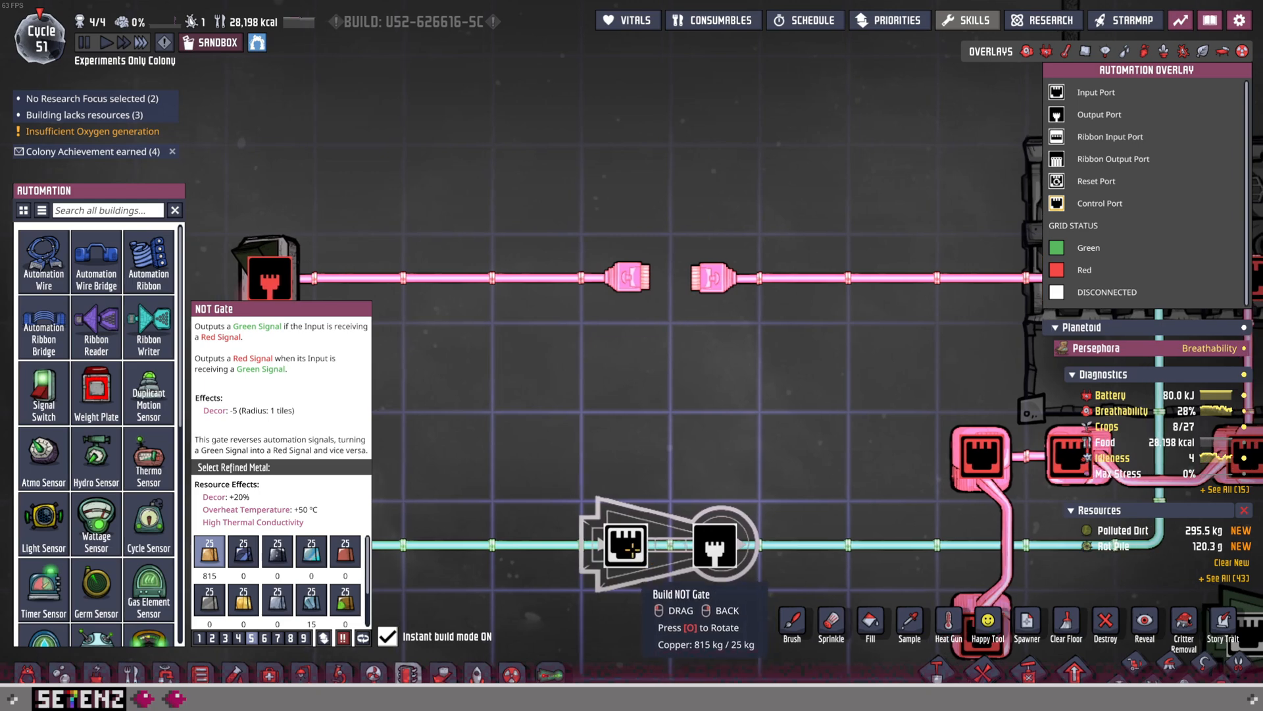
mouse_move(484, 278)
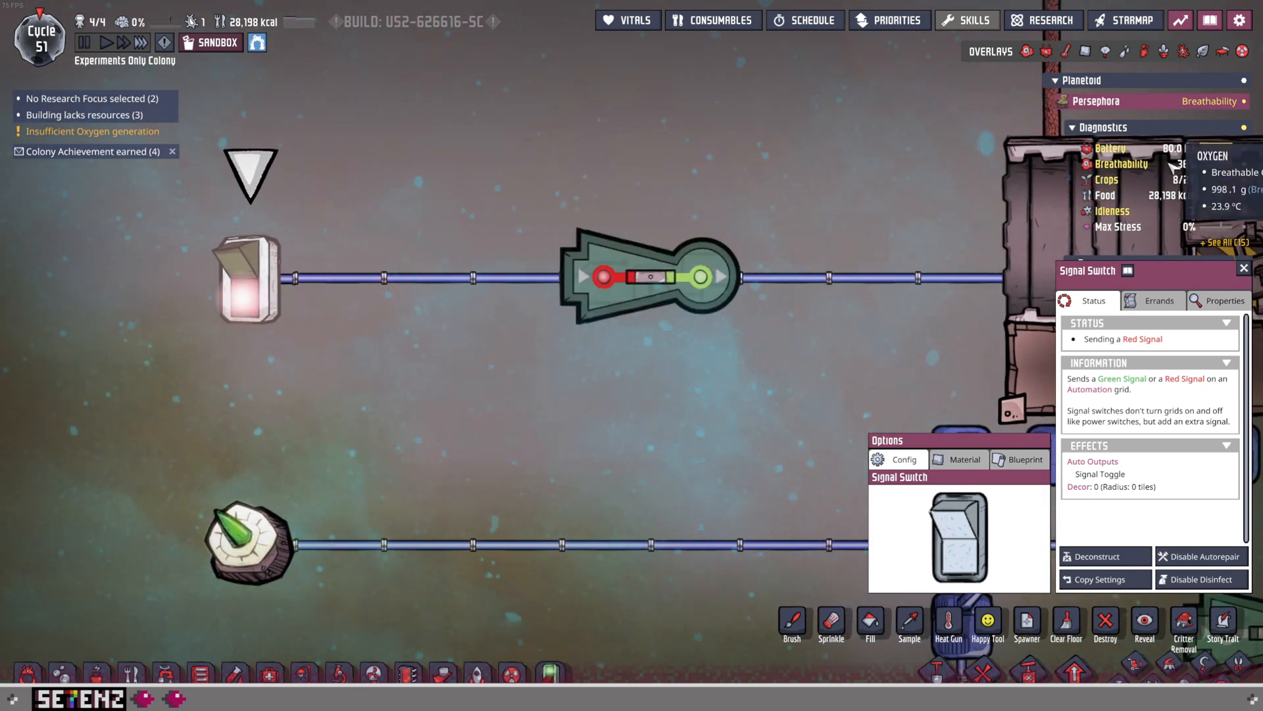
mouse_move(471, 302)
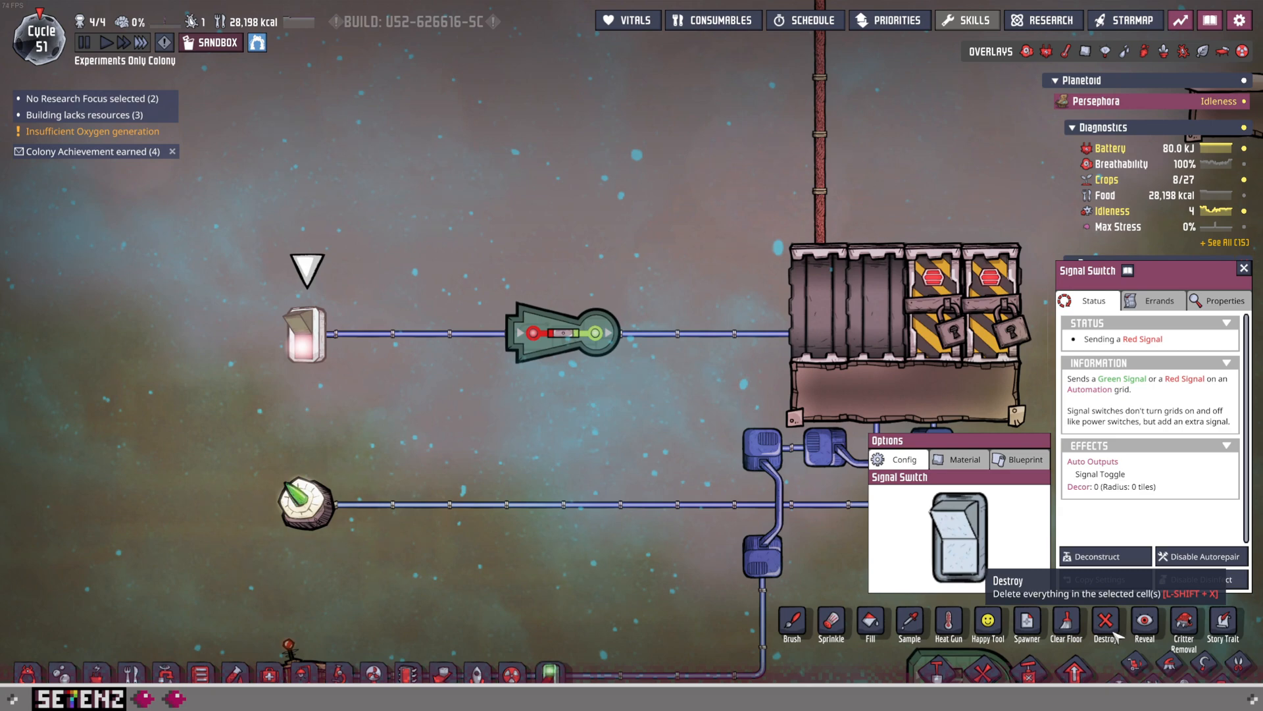
Remove the NOT gate and finish wiring the AND gate with the second switch.
click(1107, 624)
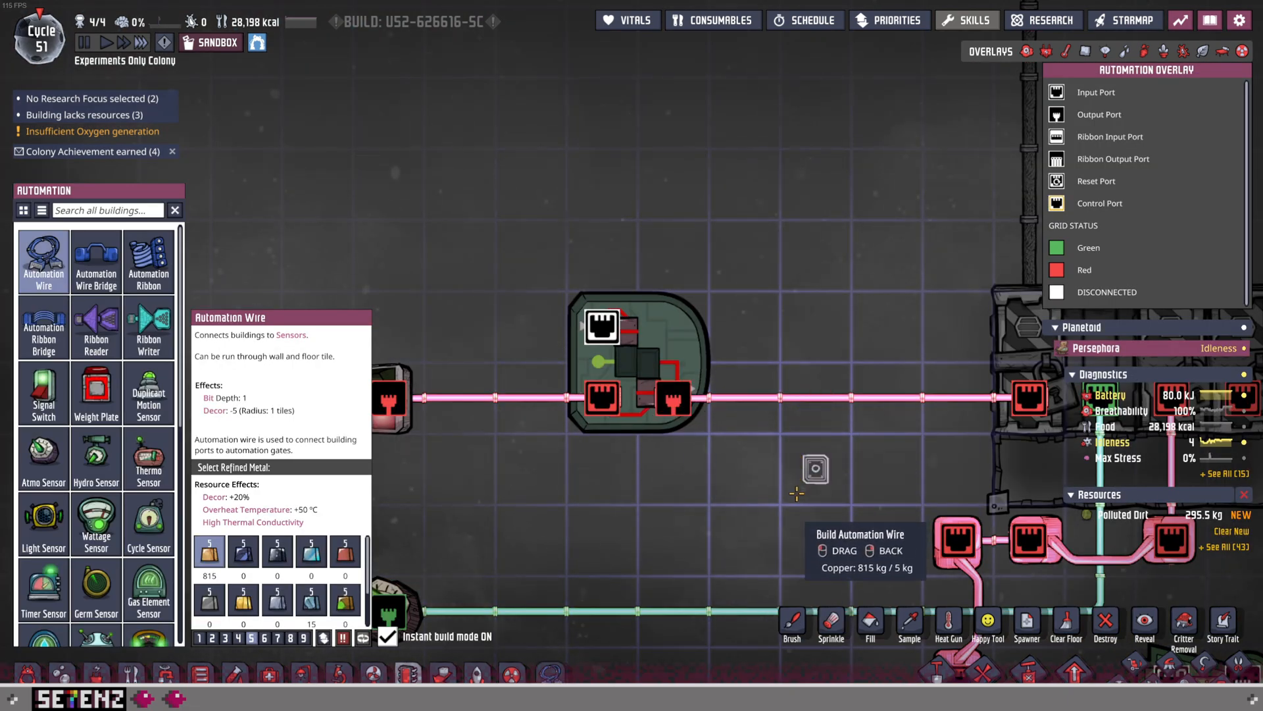
click(523, 396)
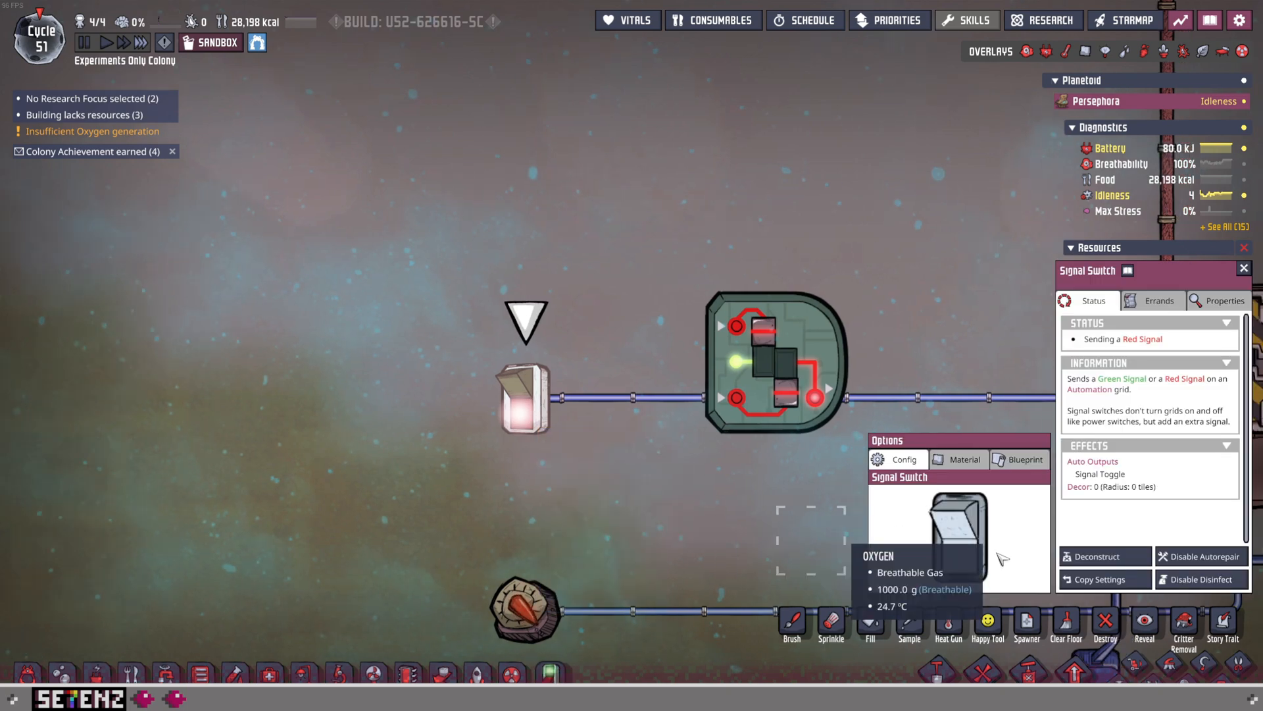
click(523, 395)
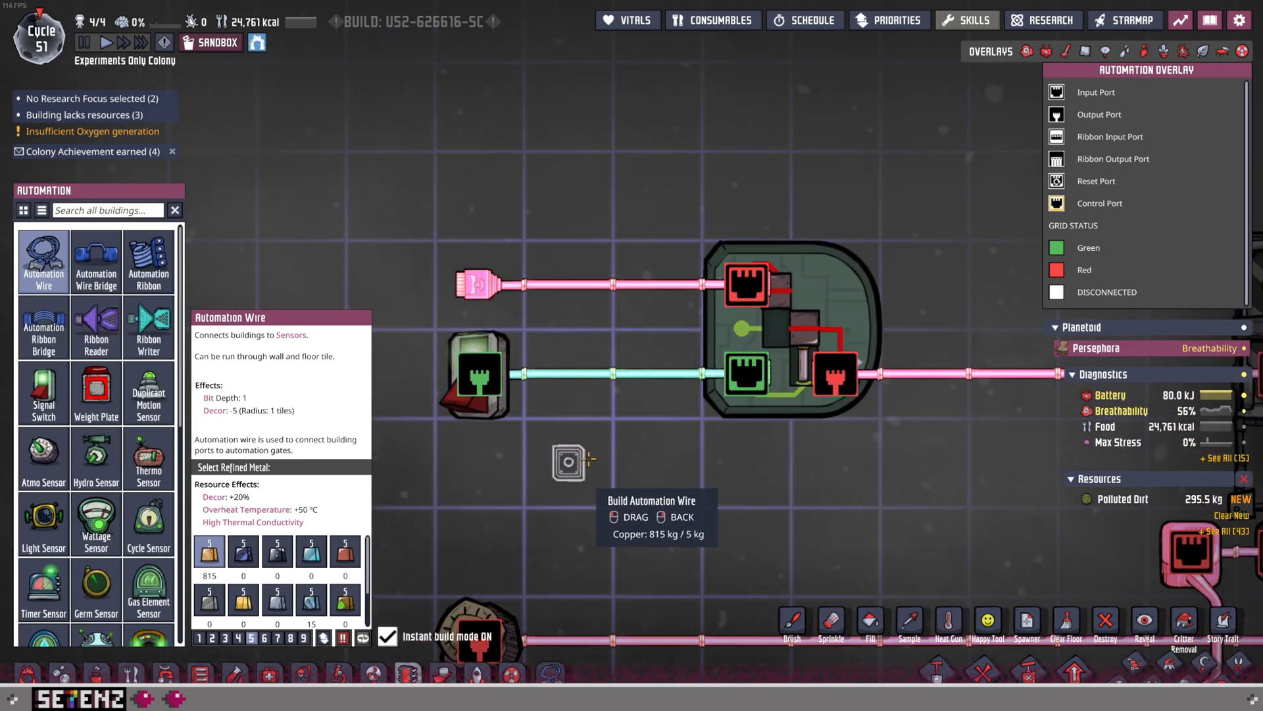
Toggle the lower and upper signal switches through red, ending with both green.
click(43, 392)
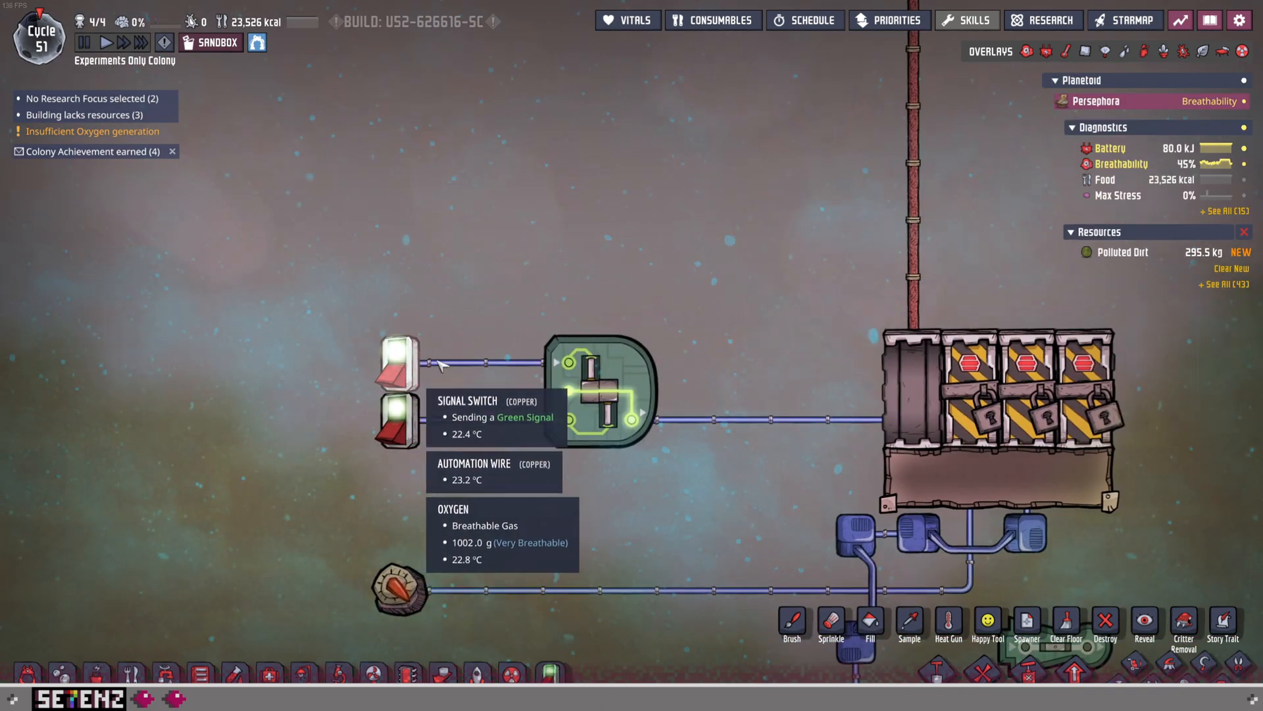
mouse_move(620, 374)
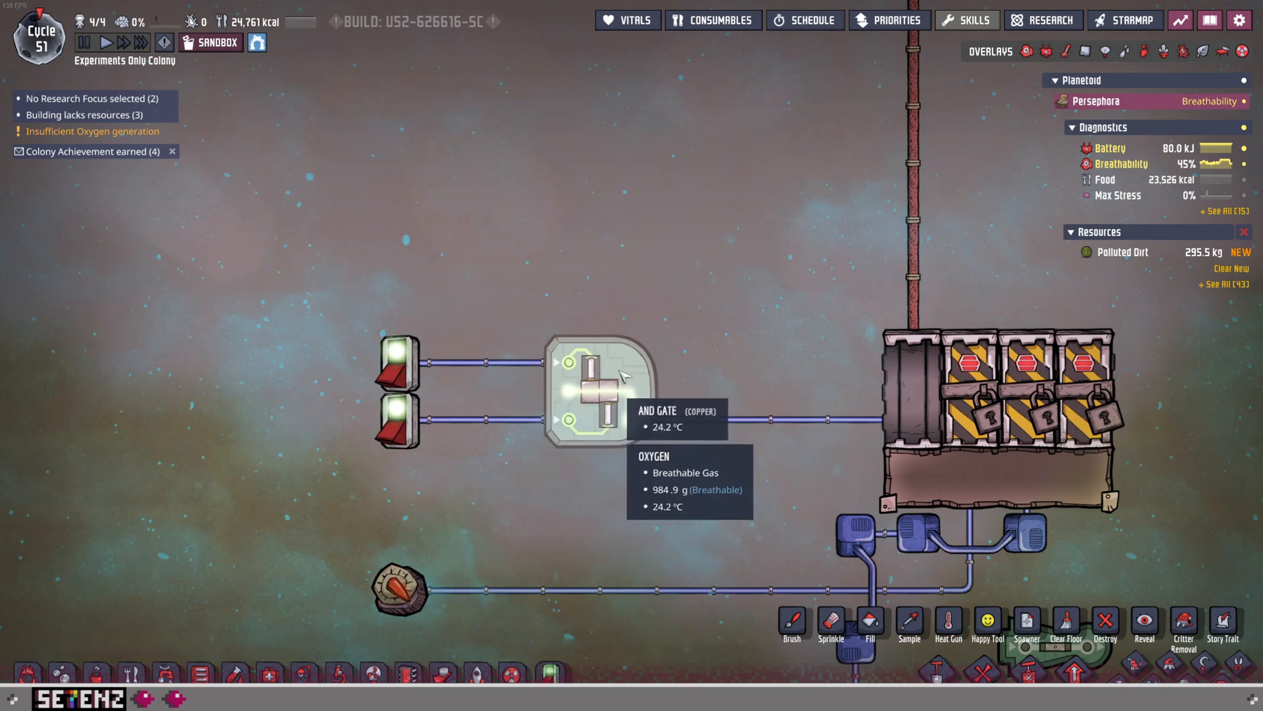
mouse_move(475, 379)
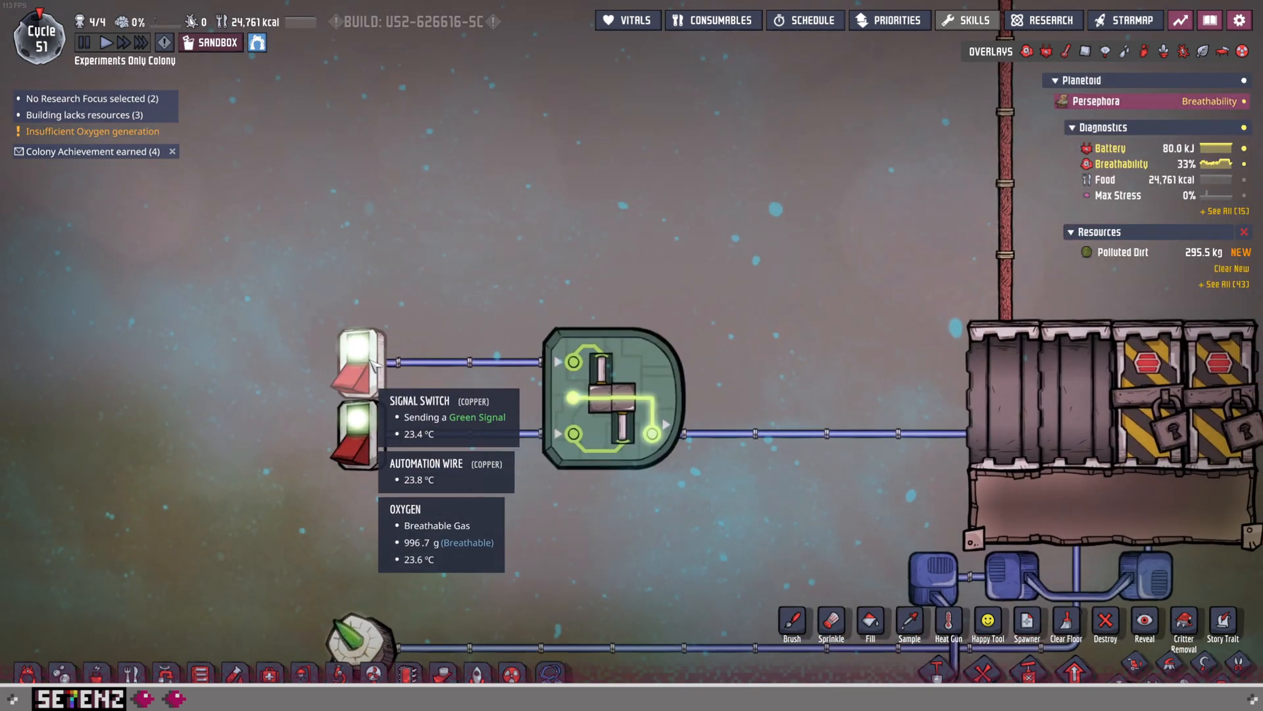
click(359, 362)
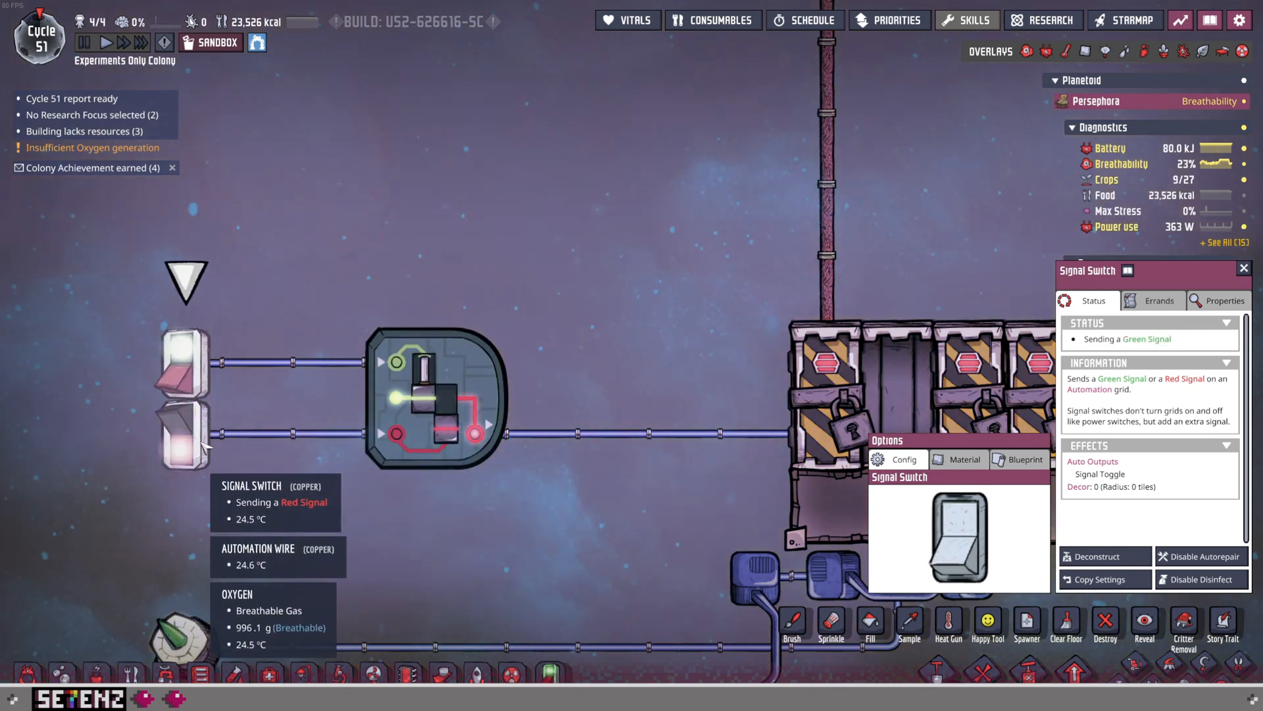
click(183, 362)
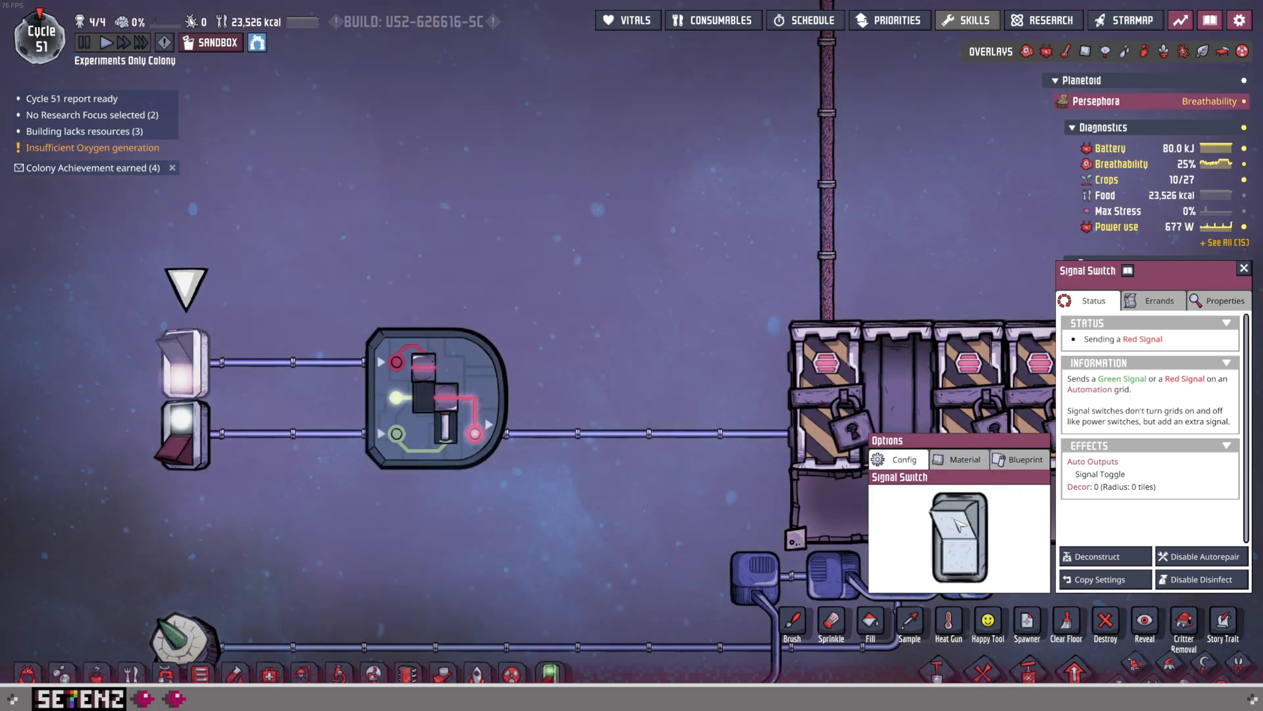
click(957, 538)
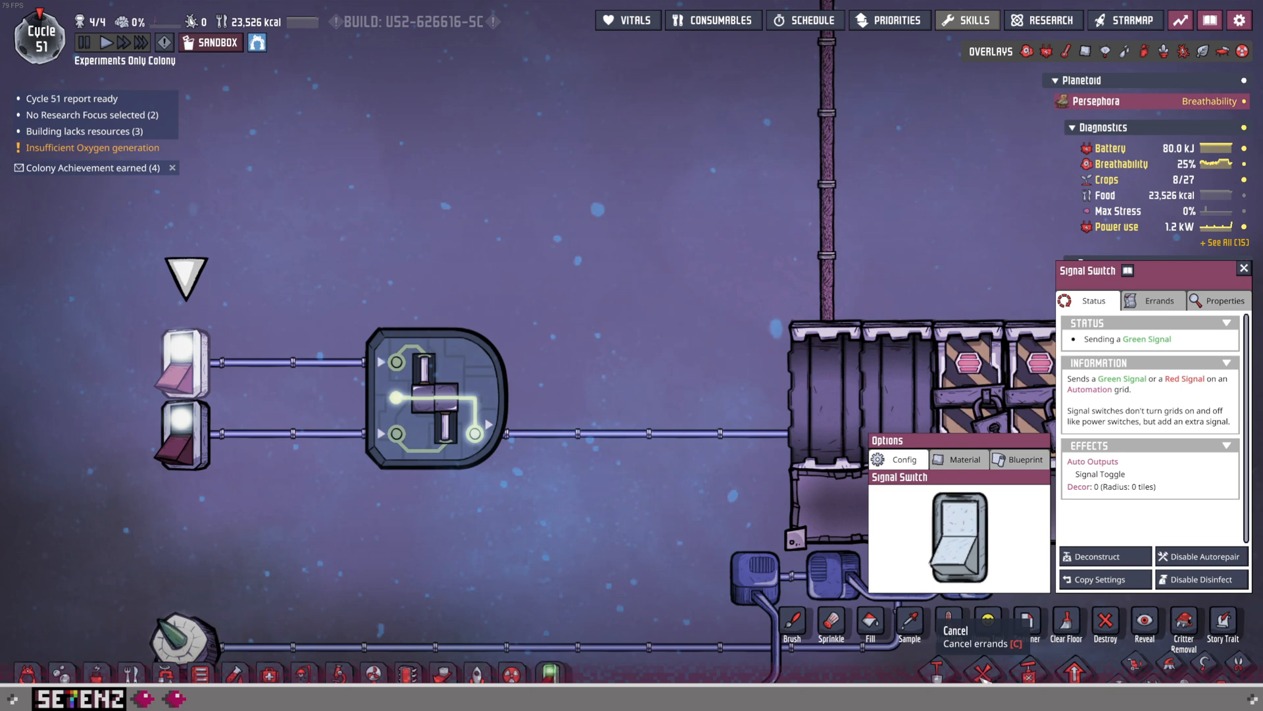
Turn the upper signal switch to red and add the NOT gate after the AND gate.
click(951, 617)
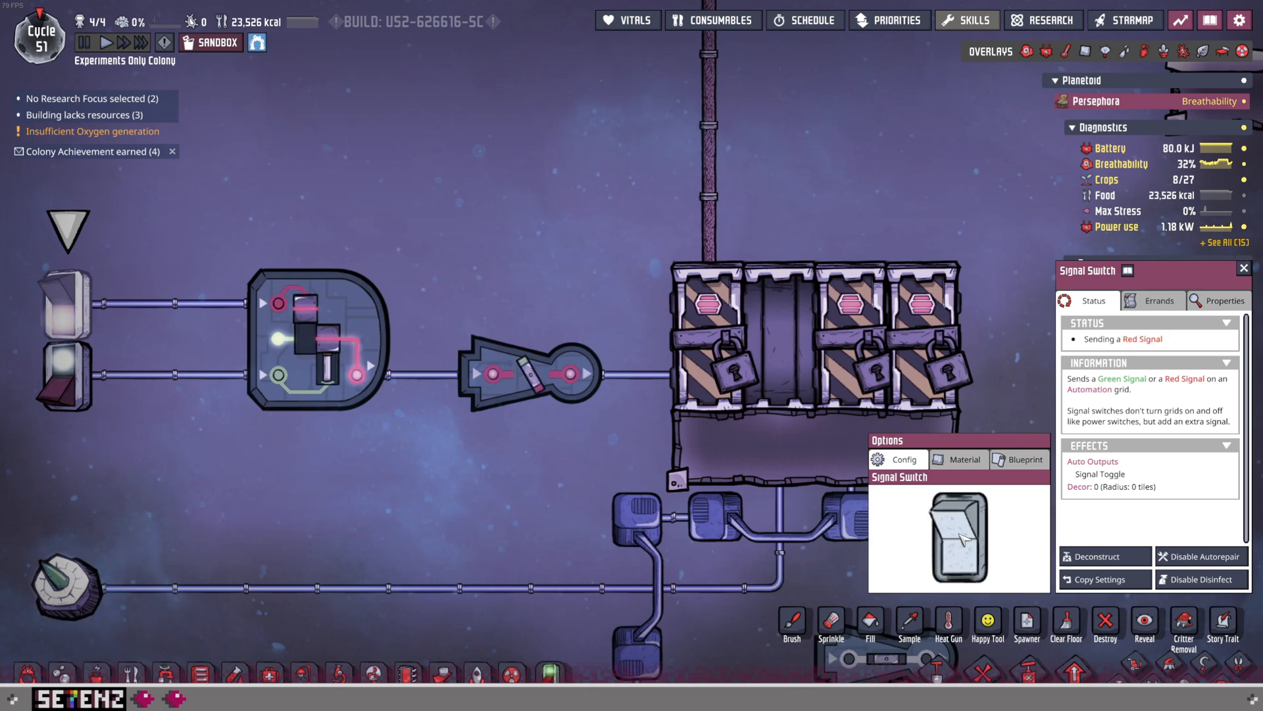
mouse_move(71, 338)
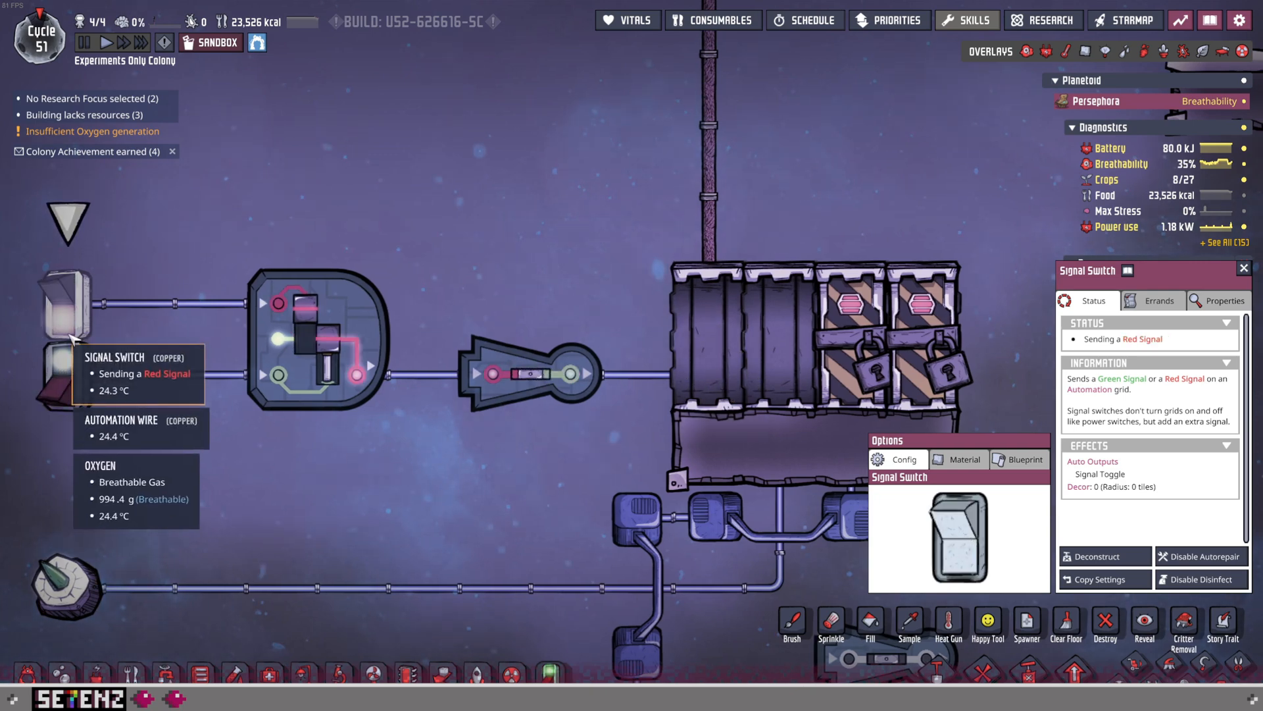
mouse_move(690, 348)
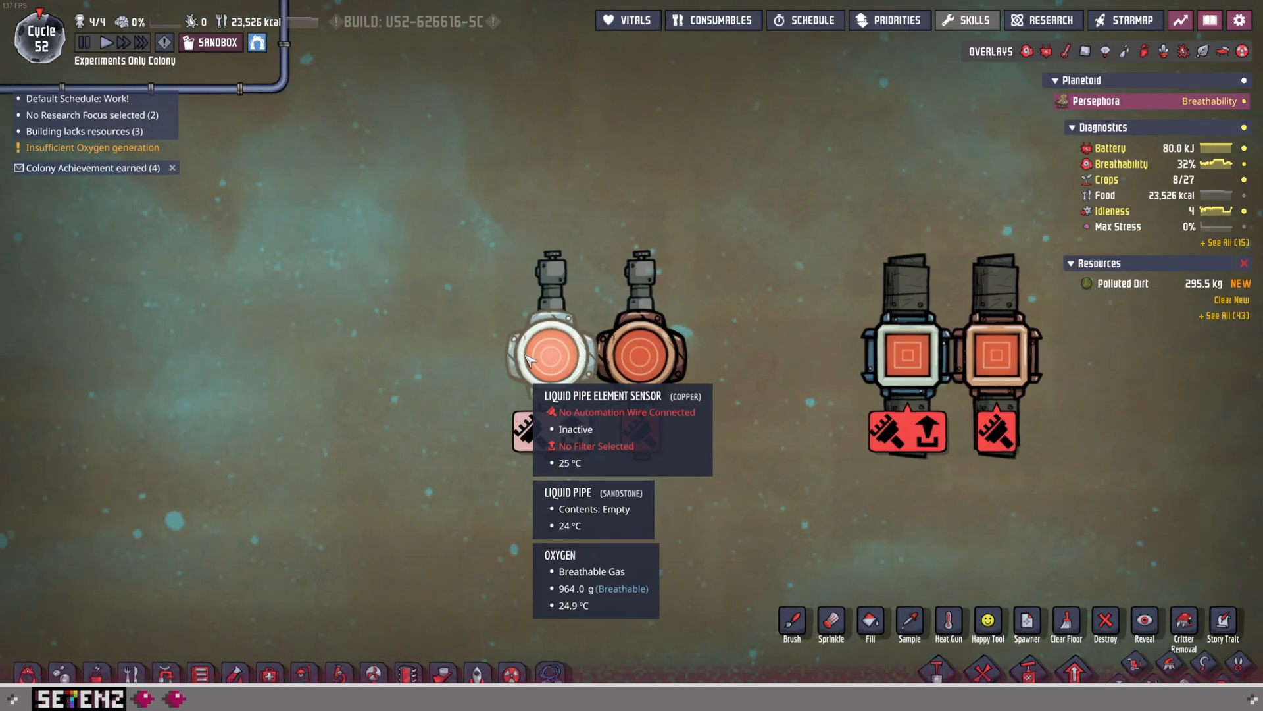
mouse_move(640, 351)
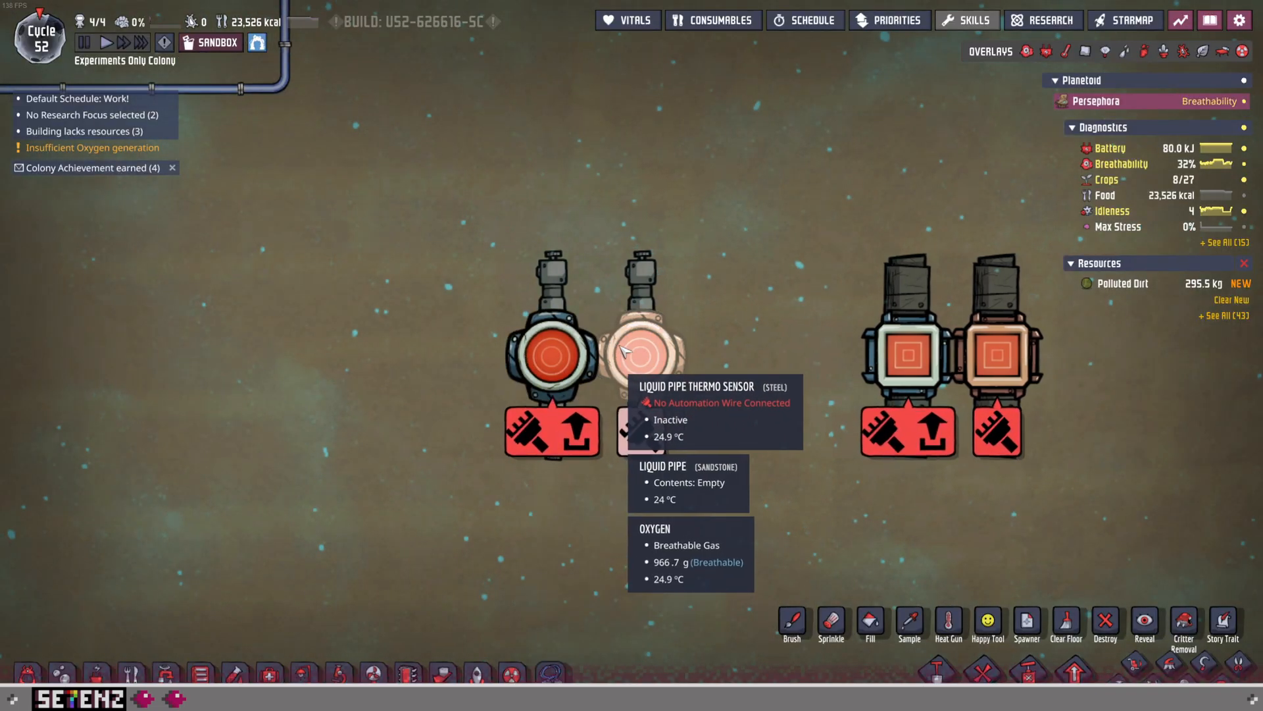
mouse_move(556, 354)
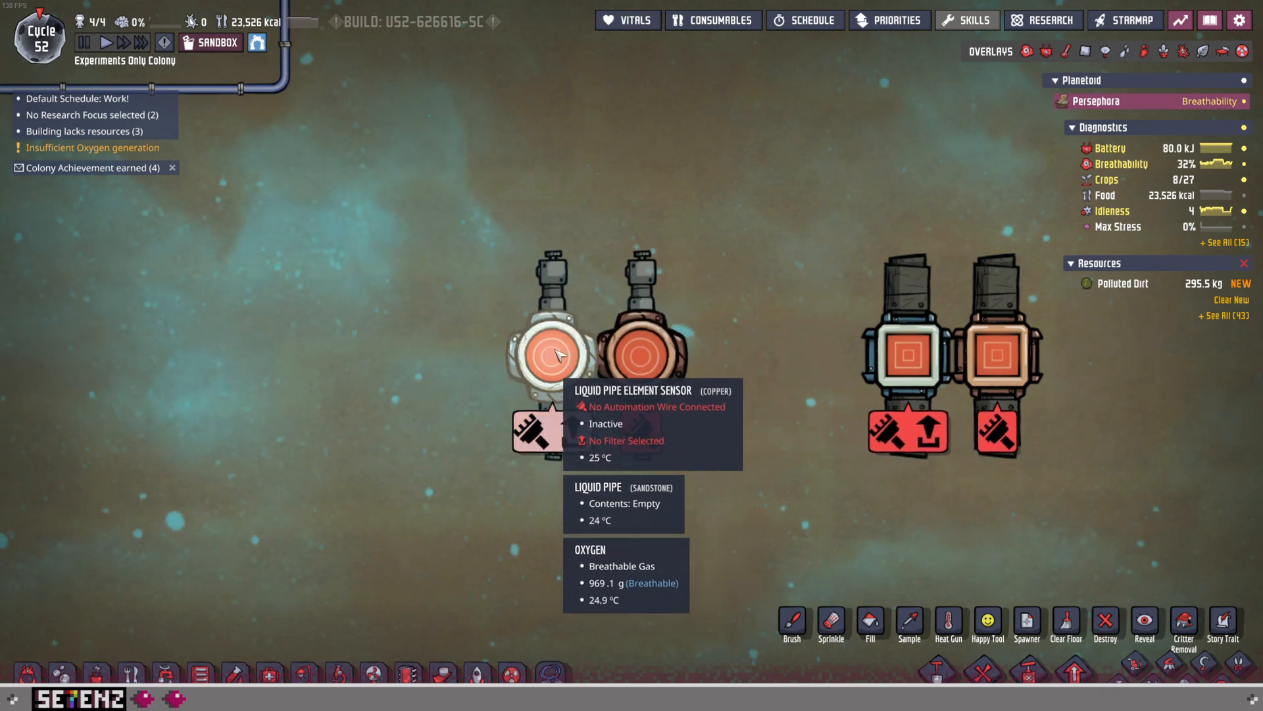
Inspect the liquid pipe element sensor, then scroll to the gas element and thermo sensors.
click(551, 353)
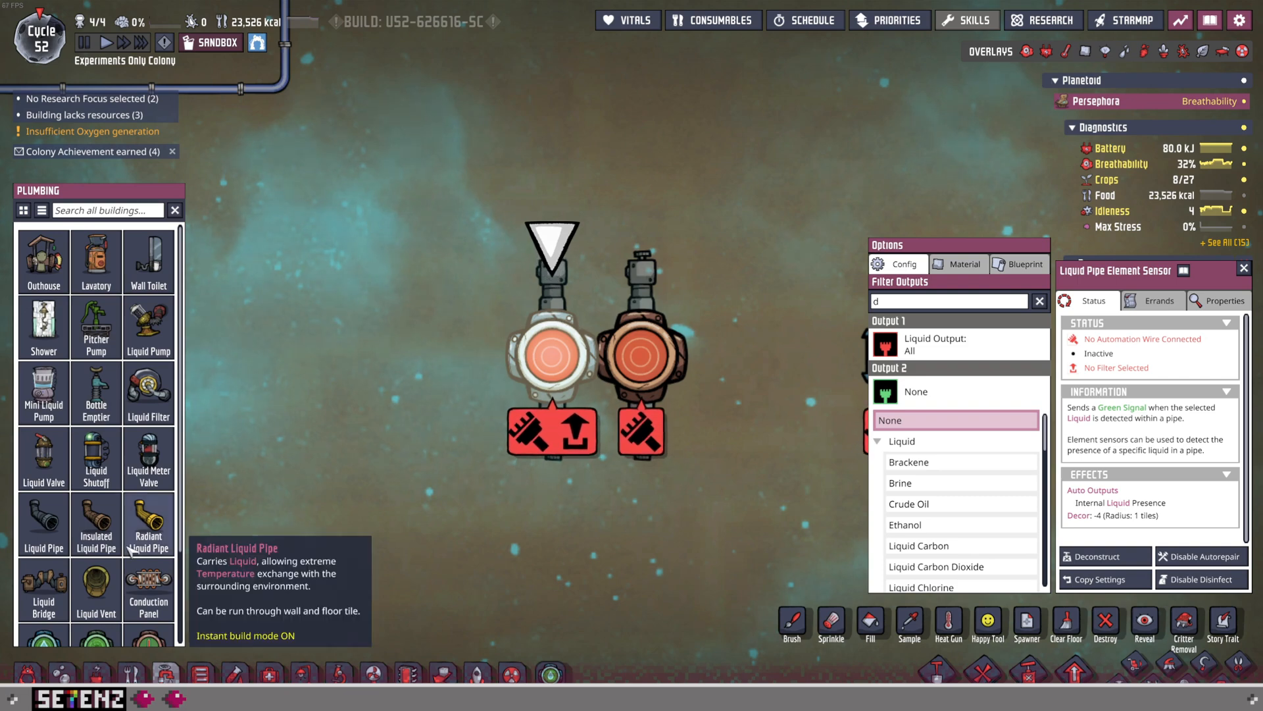
scroll(down, 3)
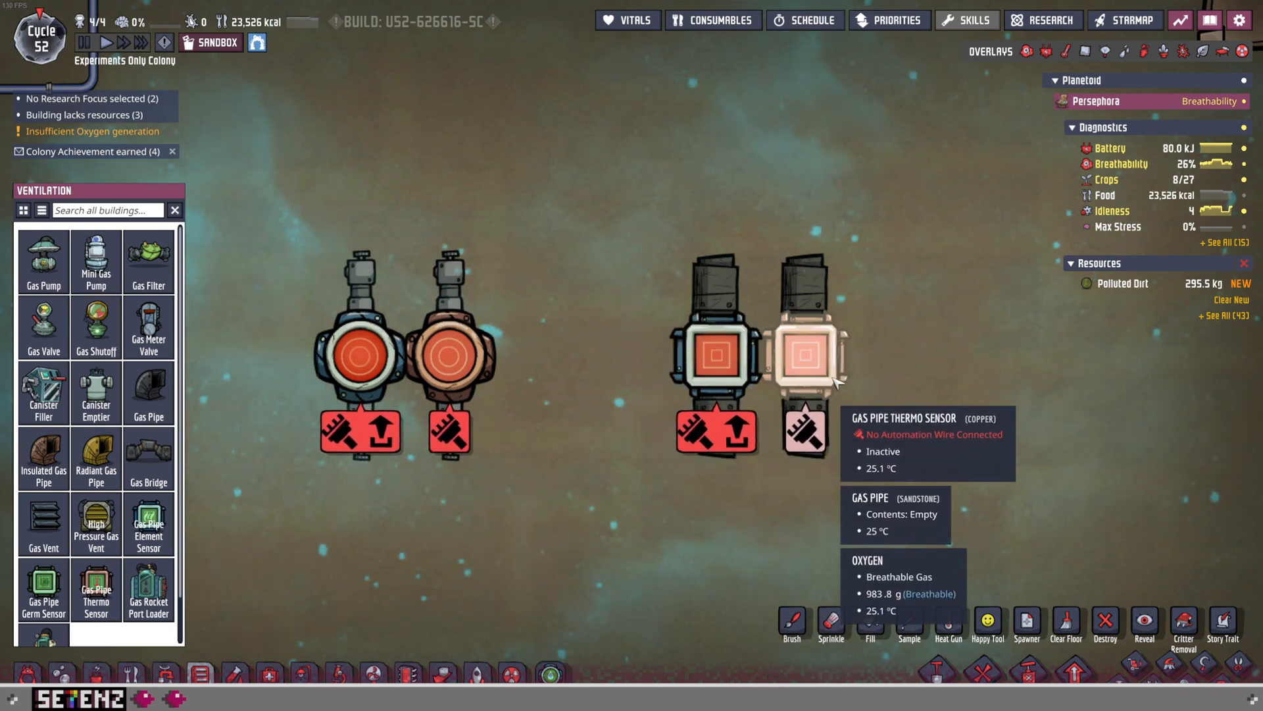
Browse the liquid and gas filter lists of both pipe element sensors.
click(491, 355)
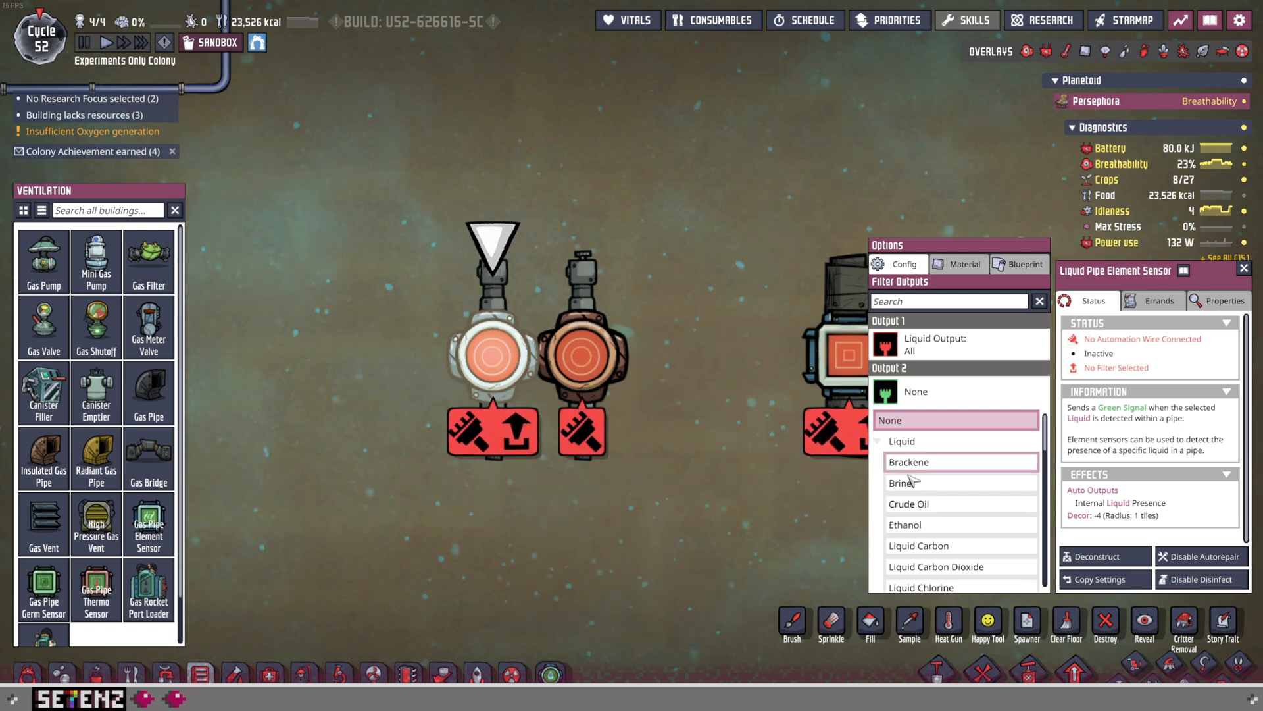
mouse_move(975, 481)
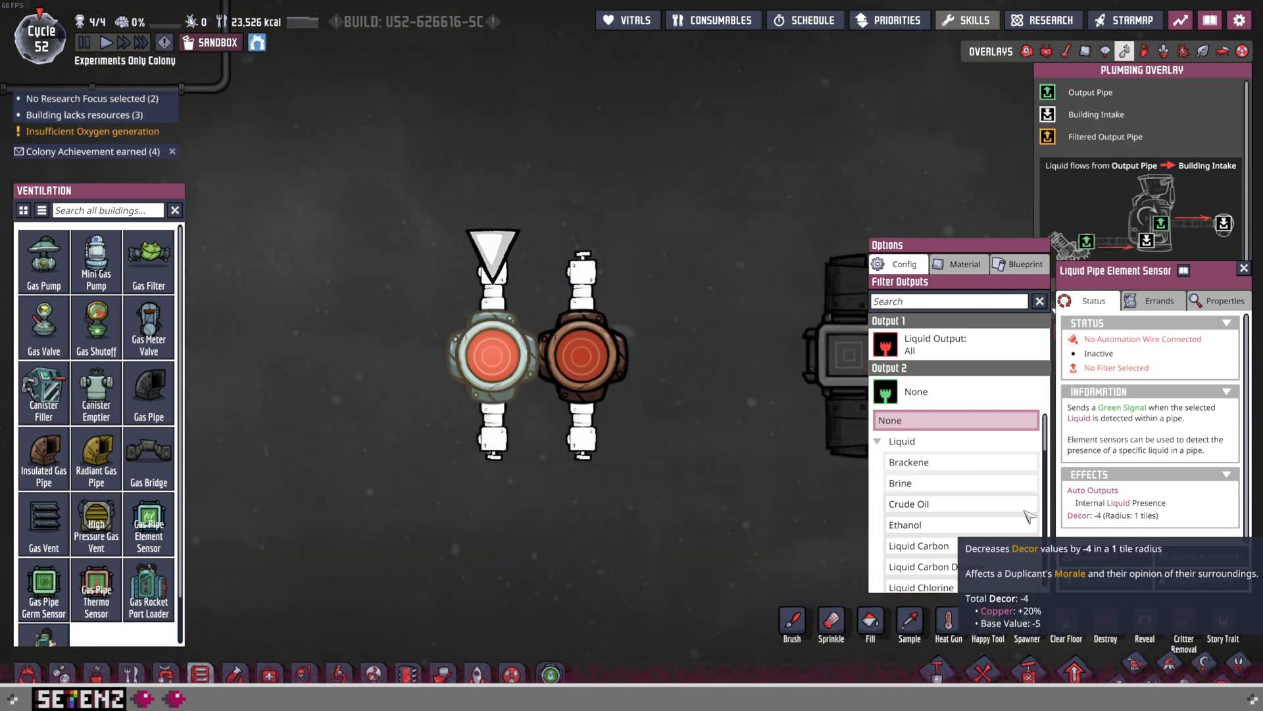
scroll(down, 3)
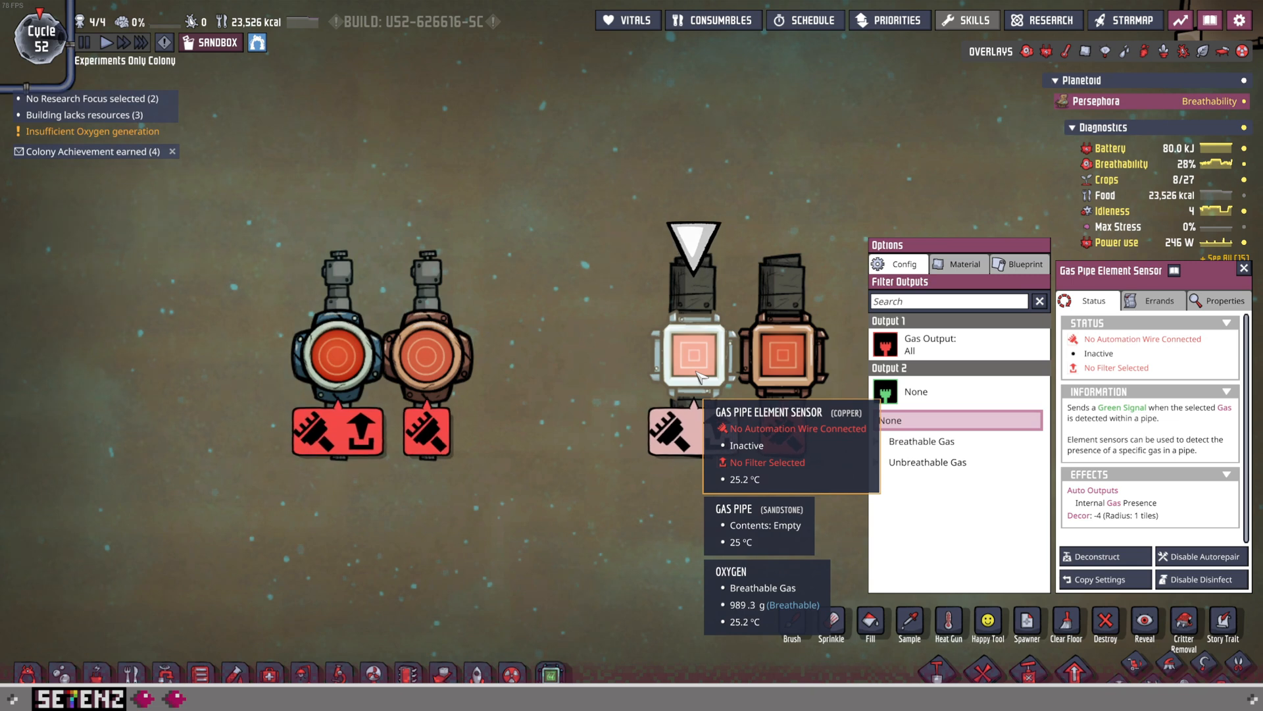
click(921, 441)
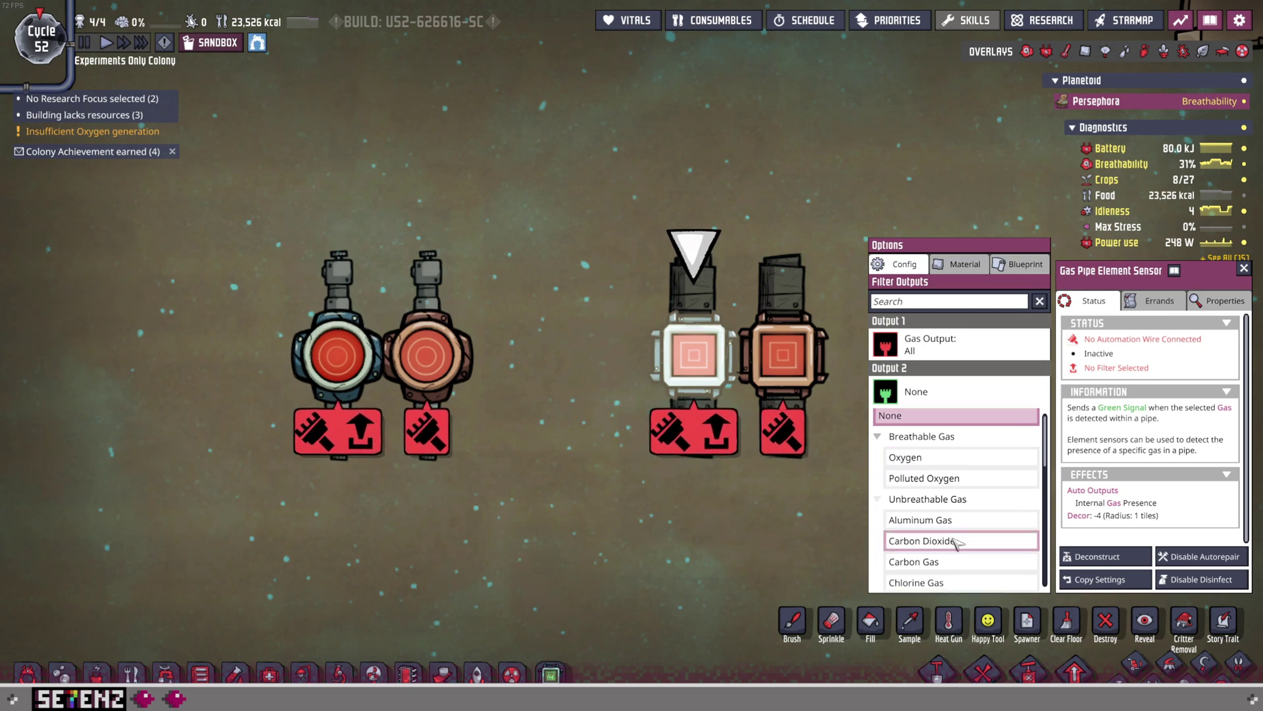
scroll(down, 3)
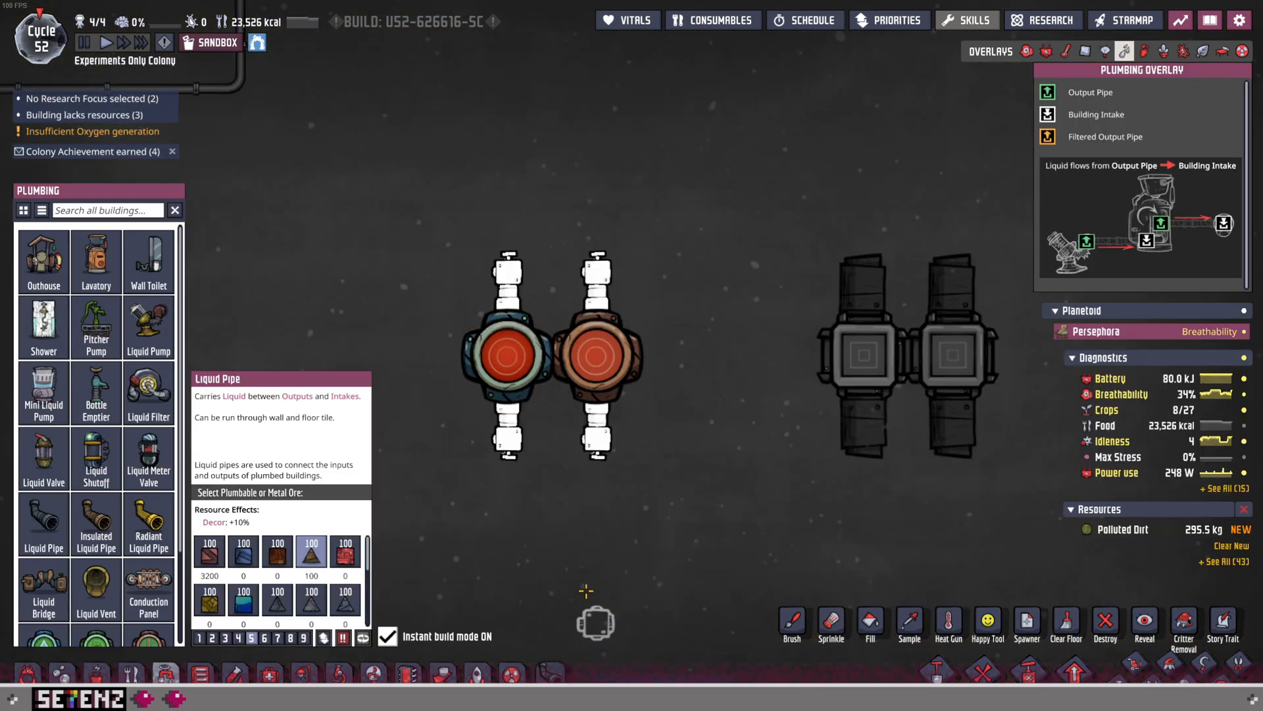
Lay liquid pipe to the sensors and select the liquid pipe thermo sensor.
click(42, 524)
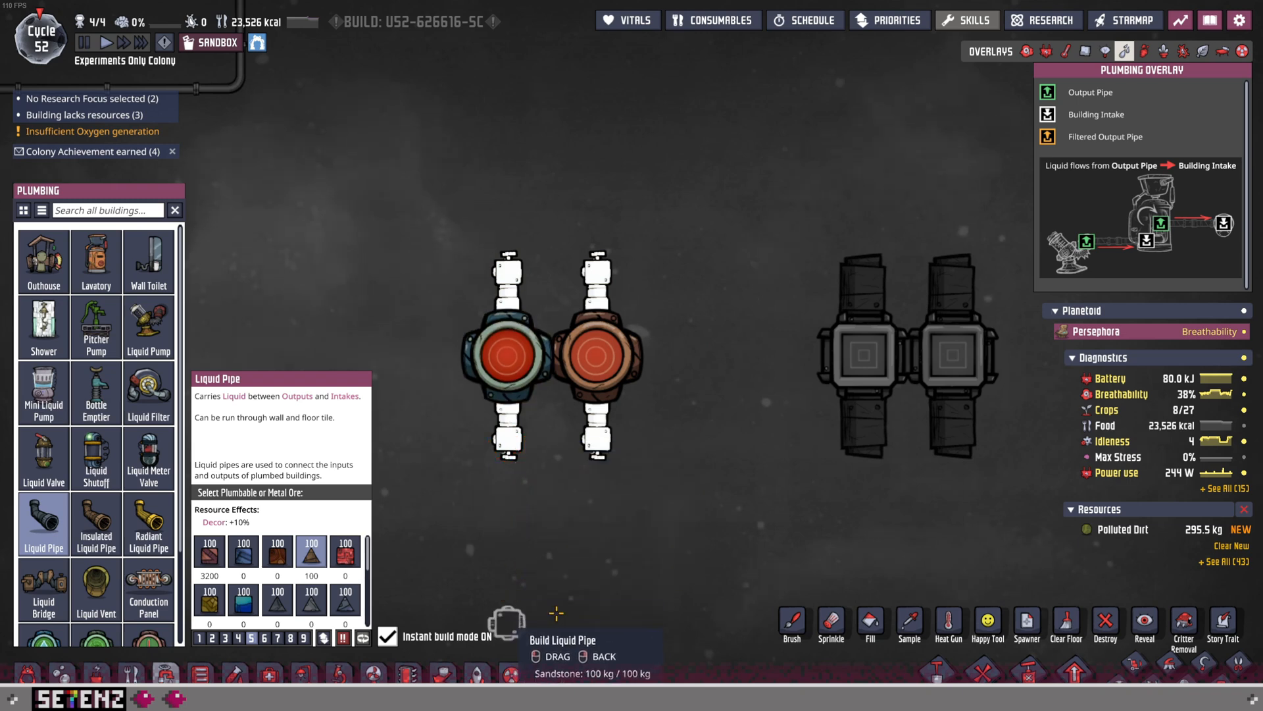
mouse_move(862, 532)
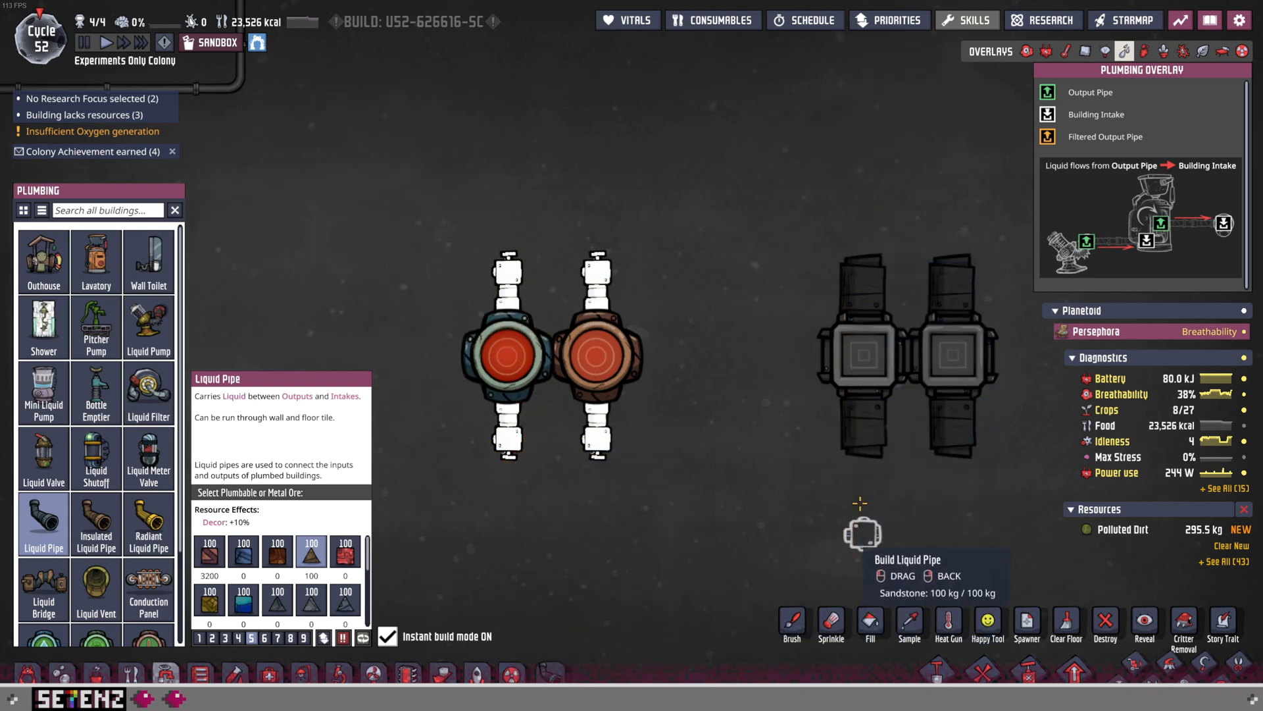
mouse_move(512, 330)
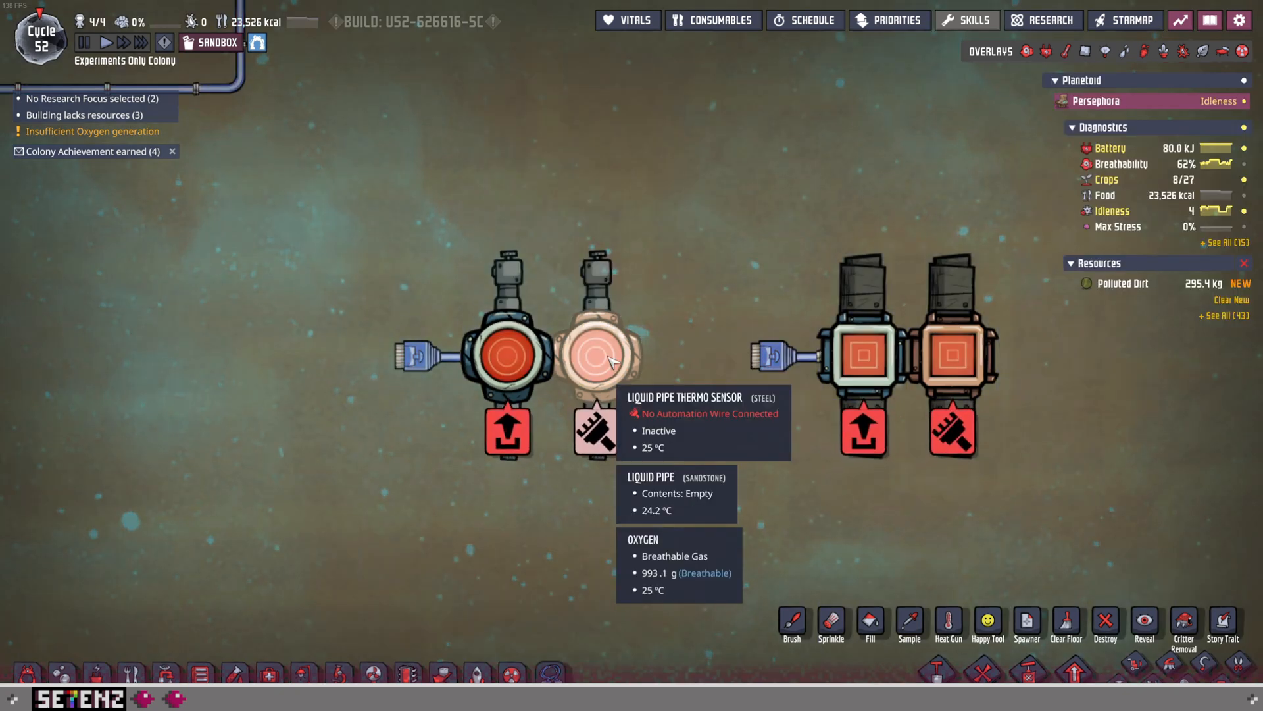
mouse_move(951, 354)
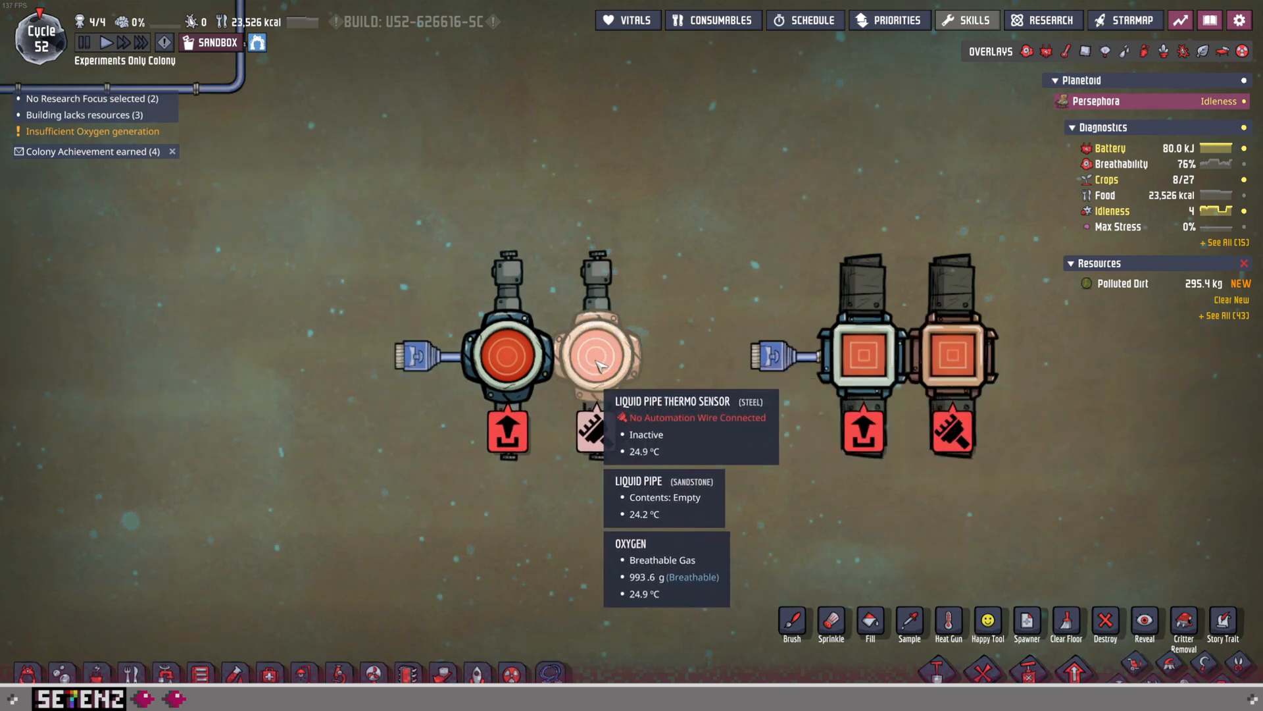
click(596, 355)
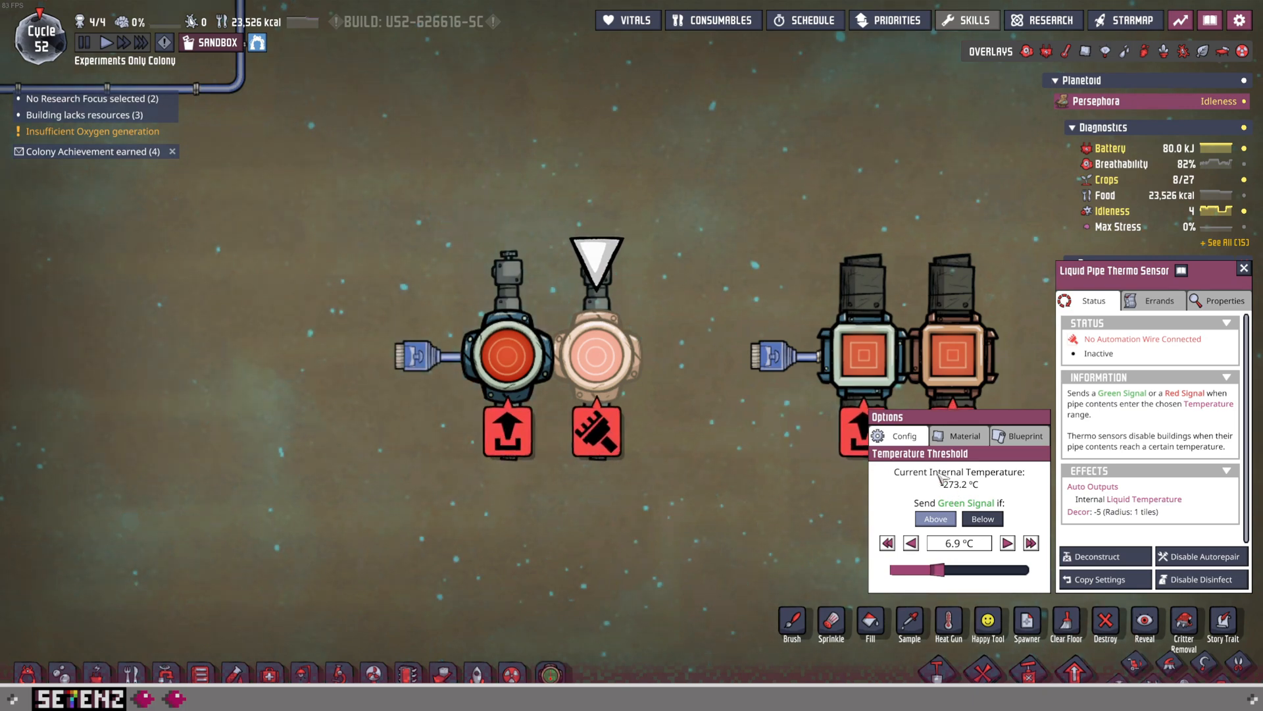
mouse_move(596, 347)
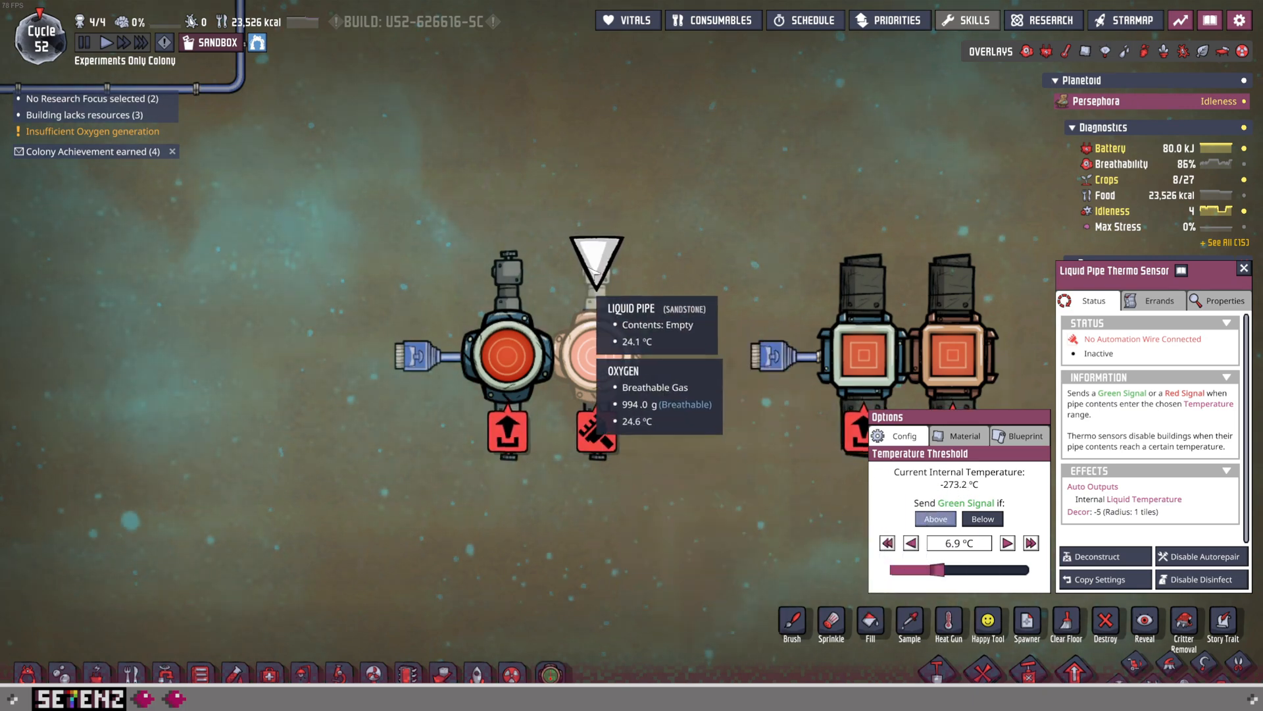
Set the liquid thermo sensor to send green below 20 °C, then wire the gas thermo sensor.
click(44, 524)
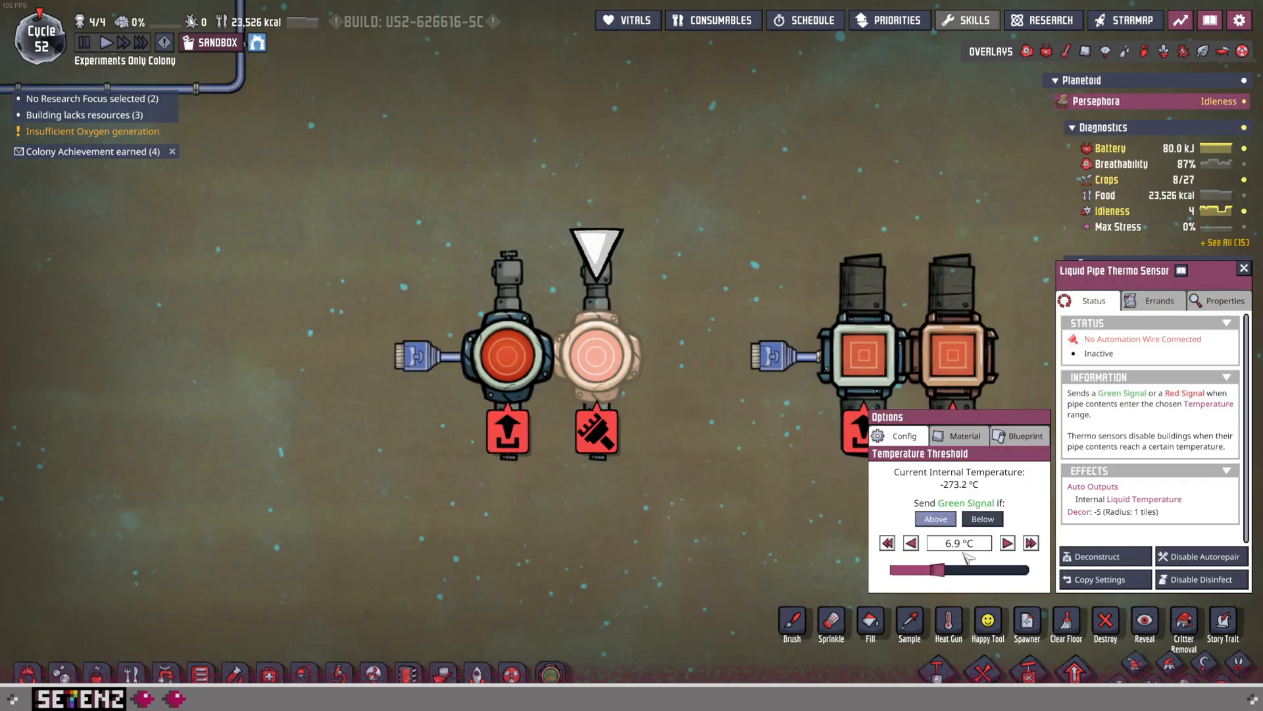
click(415, 352)
text(20)
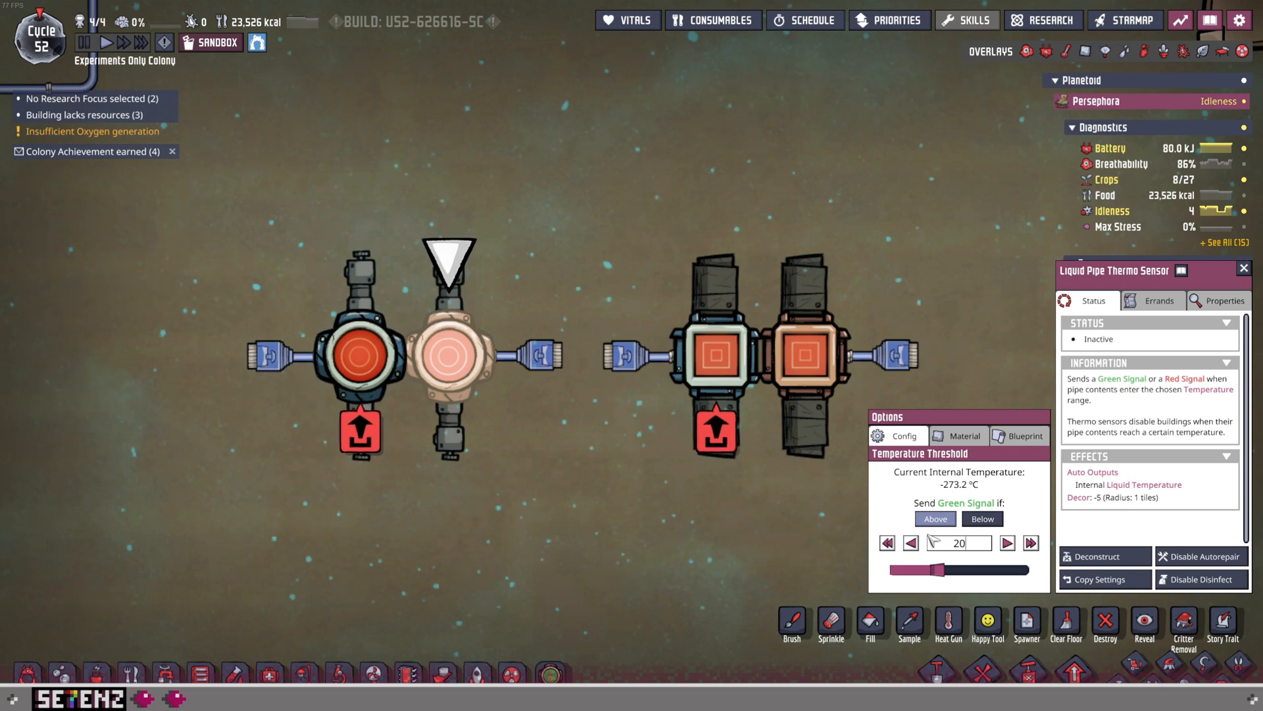
click(983, 518)
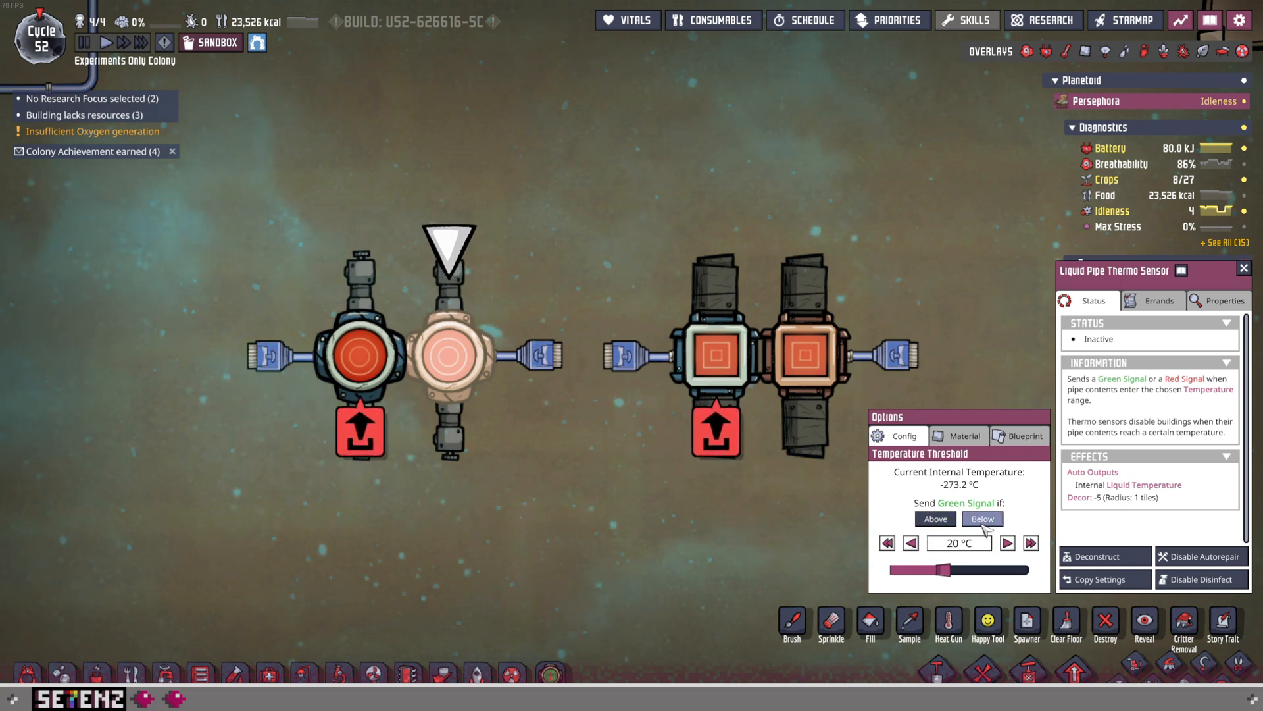
mouse_move(455, 350)
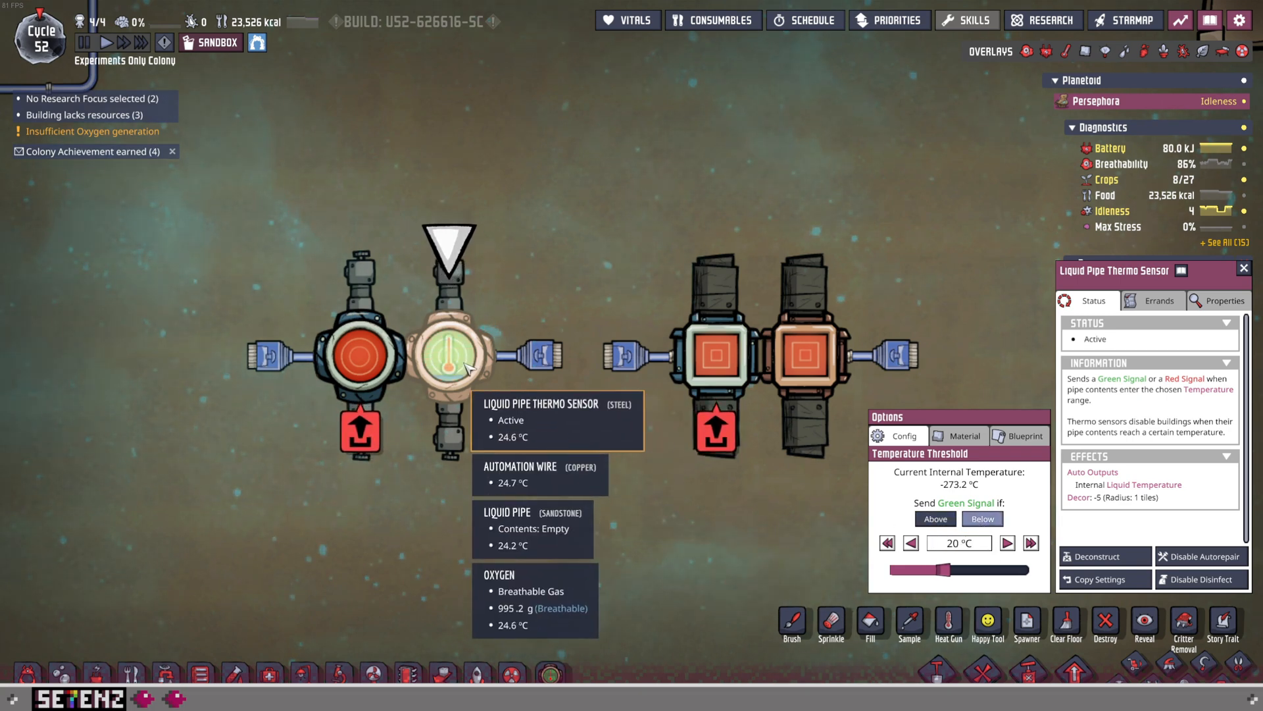
mouse_move(966, 494)
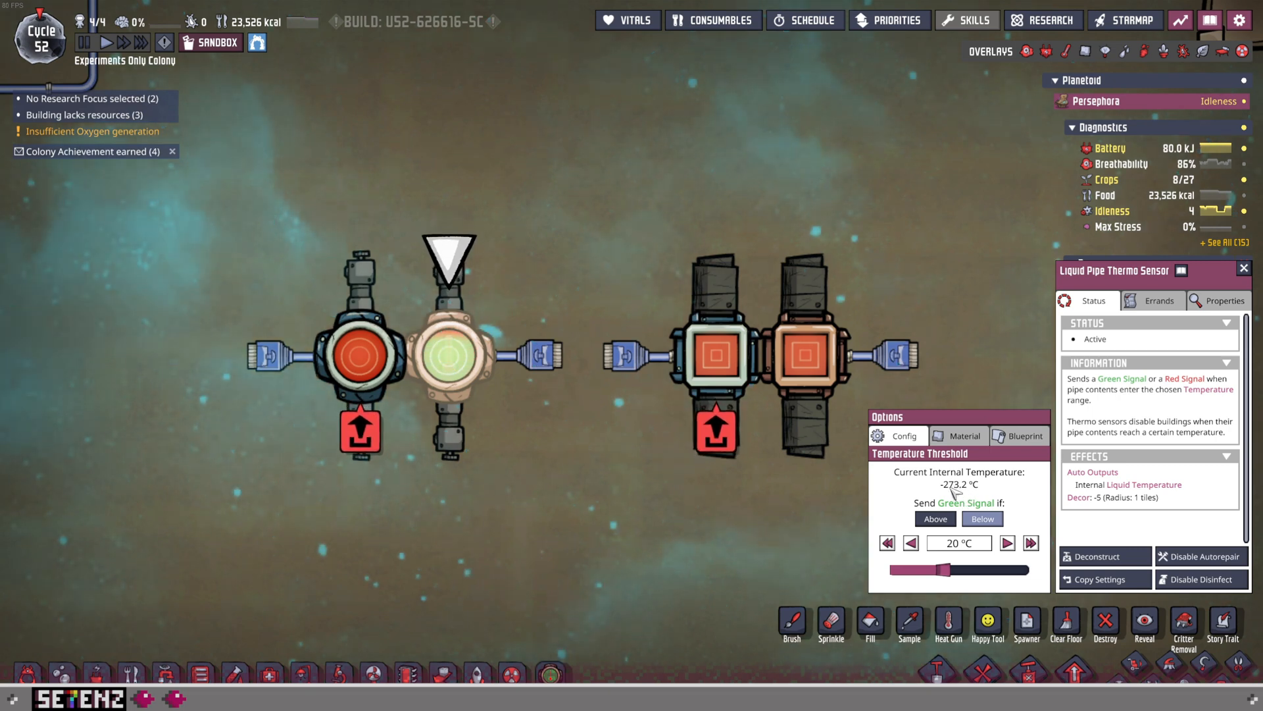
mouse_move(1126, 72)
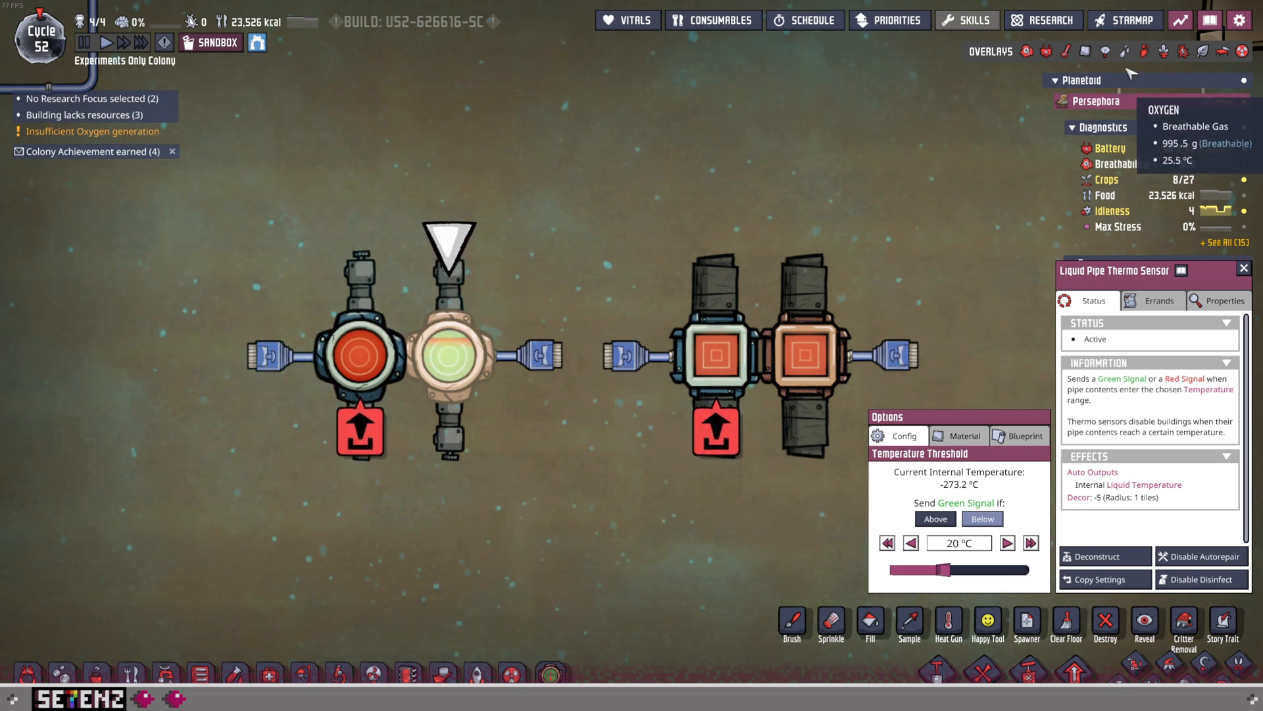
click(1225, 51)
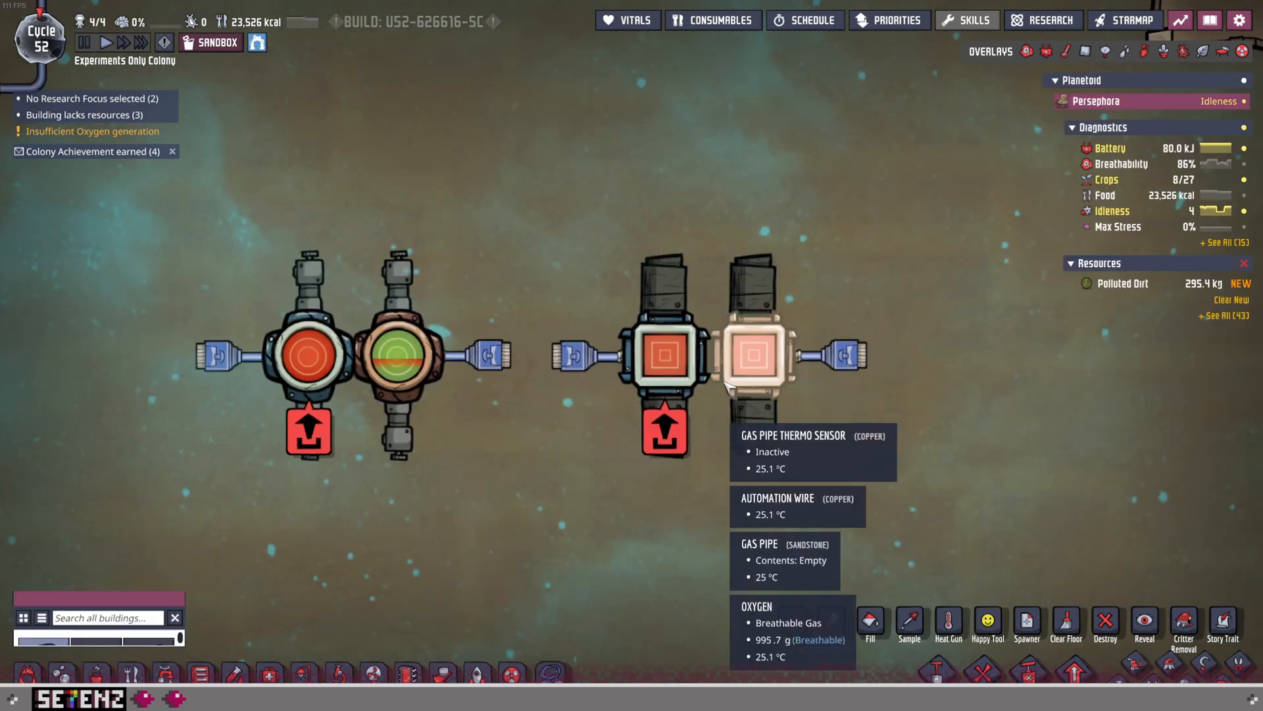
click(753, 355)
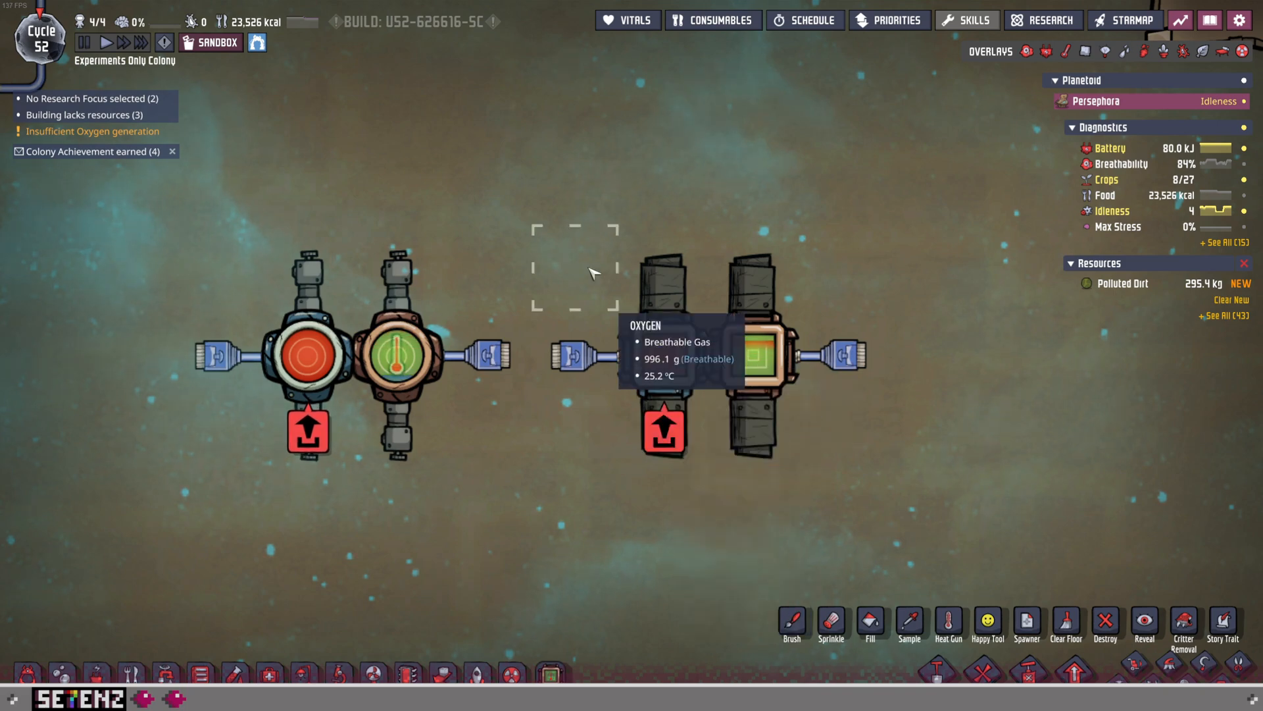
mouse_move(651, 290)
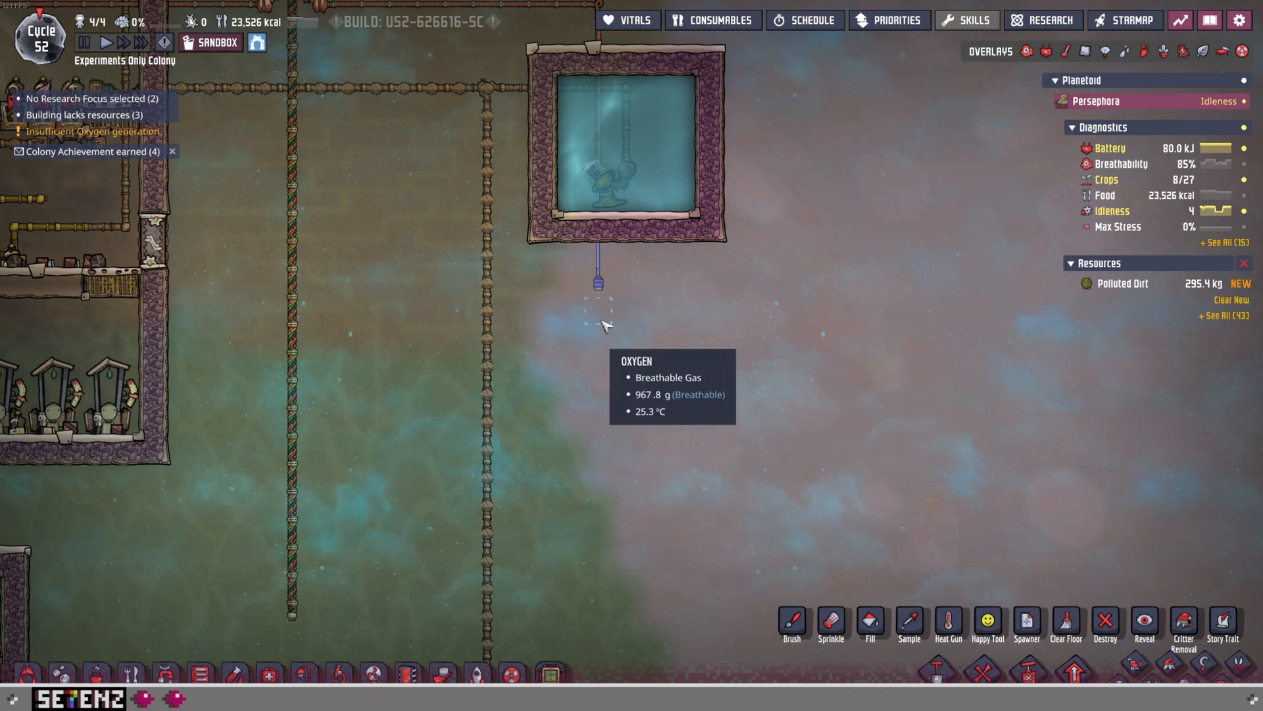
mouse_move(628, 431)
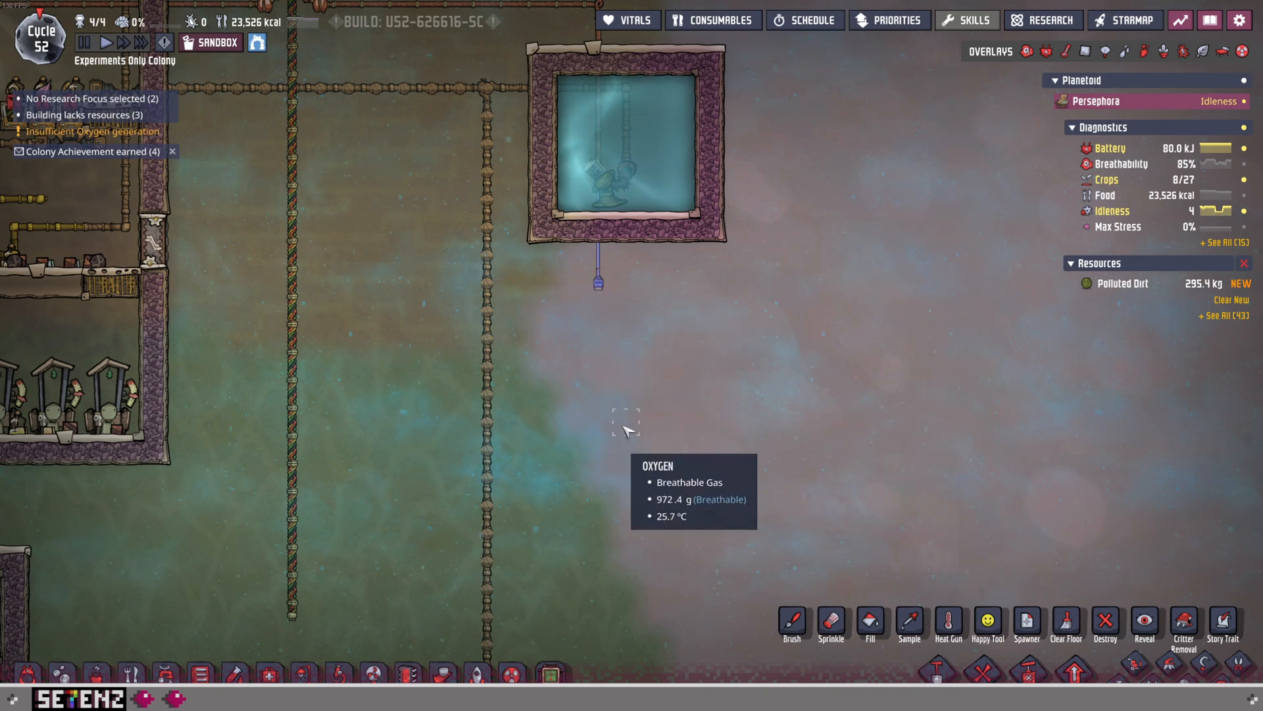
Toggle the plumbing overlay to inspect the tank's disabled liquid pump, then return to normal view.
click(1124, 50)
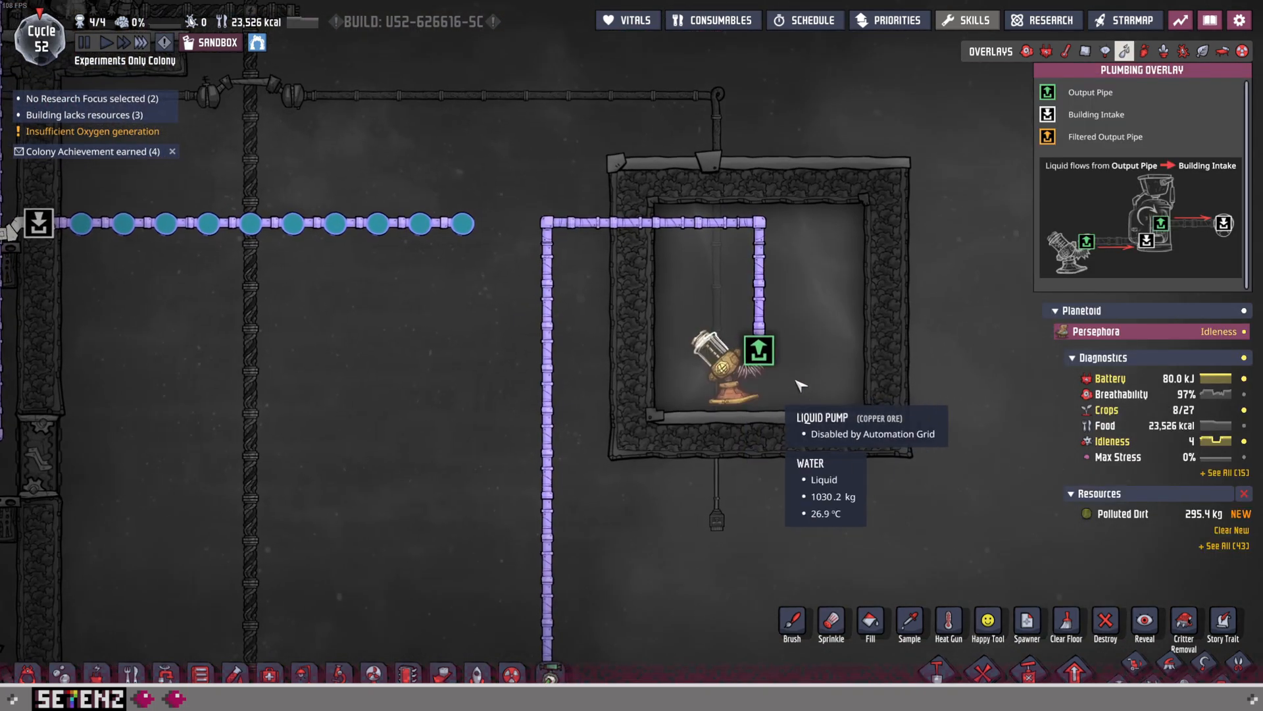
click(1124, 51)
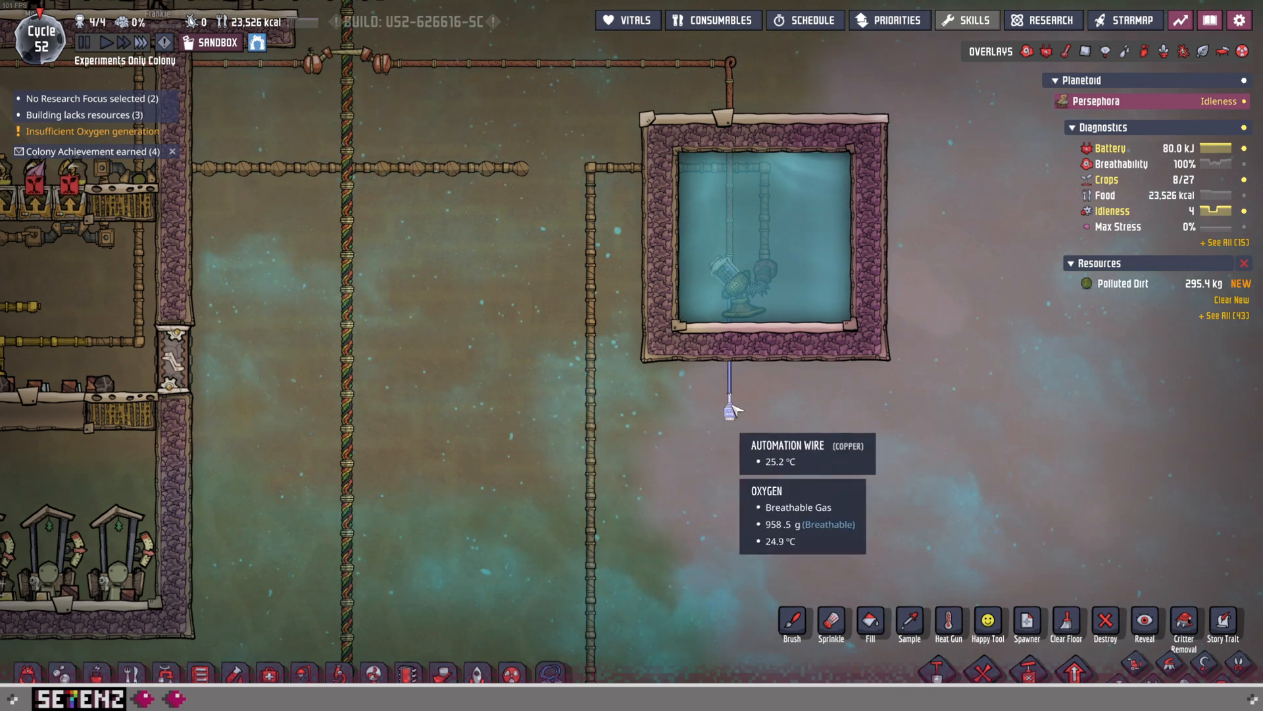
mouse_move(596, 460)
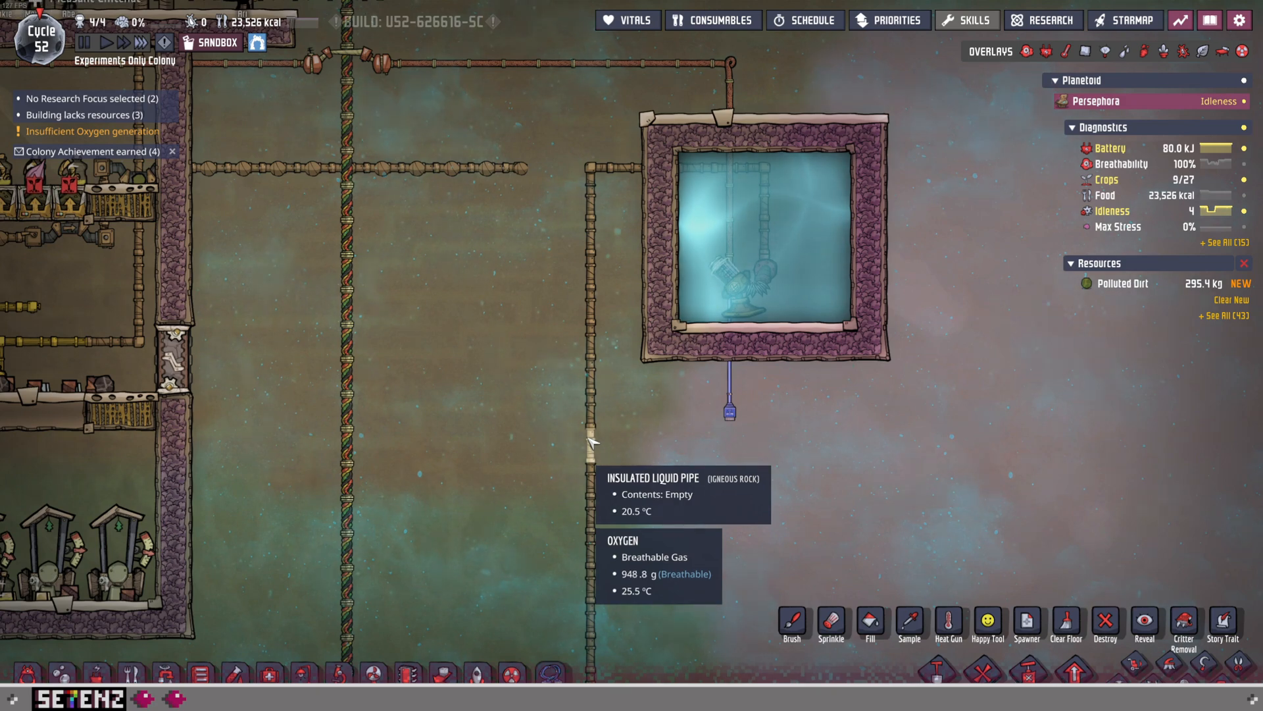
mouse_move(241, 645)
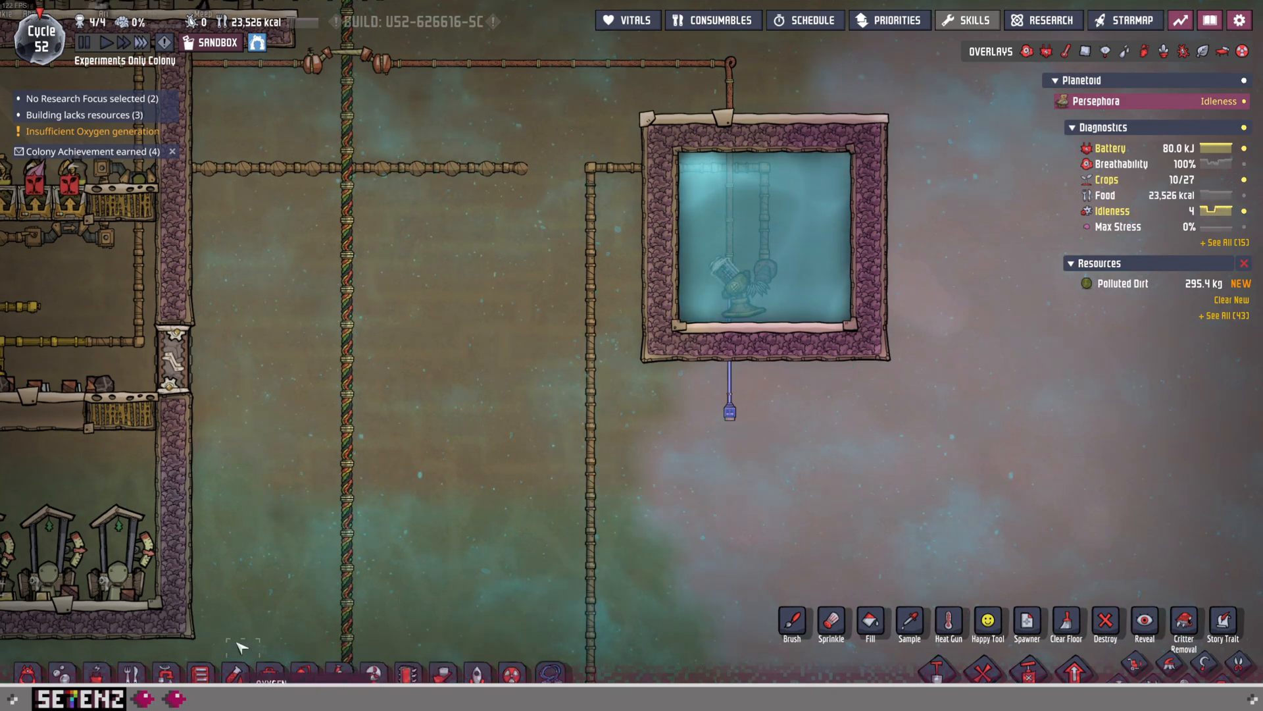
Place a Liquid Pipe Element Sensor on the pump's outlet pipe, set to detect Water.
click(165, 674)
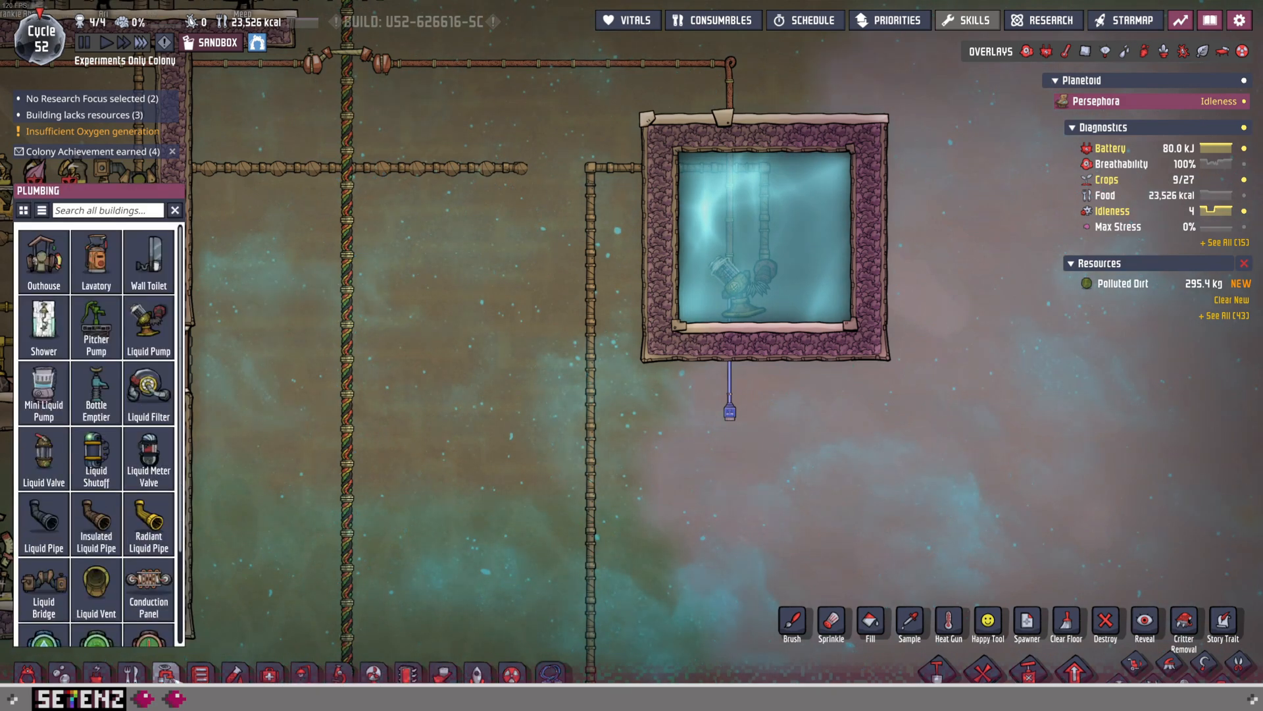
scroll(down, 3)
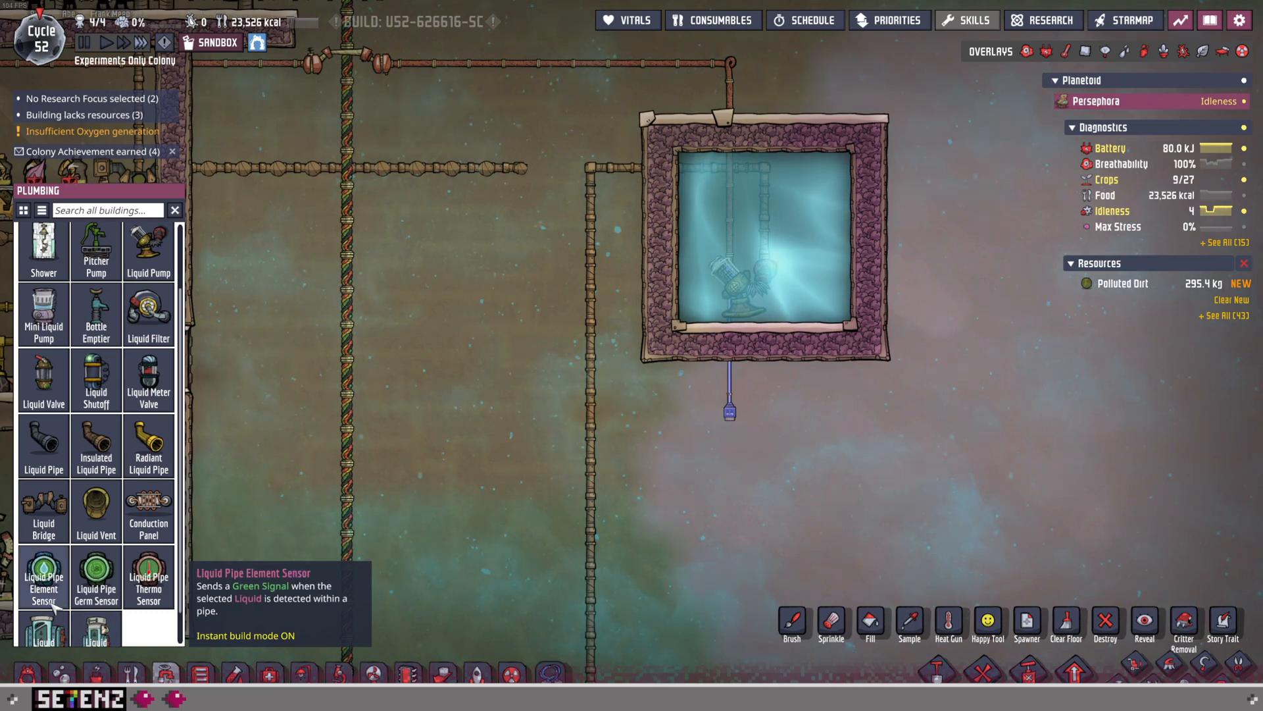
click(42, 576)
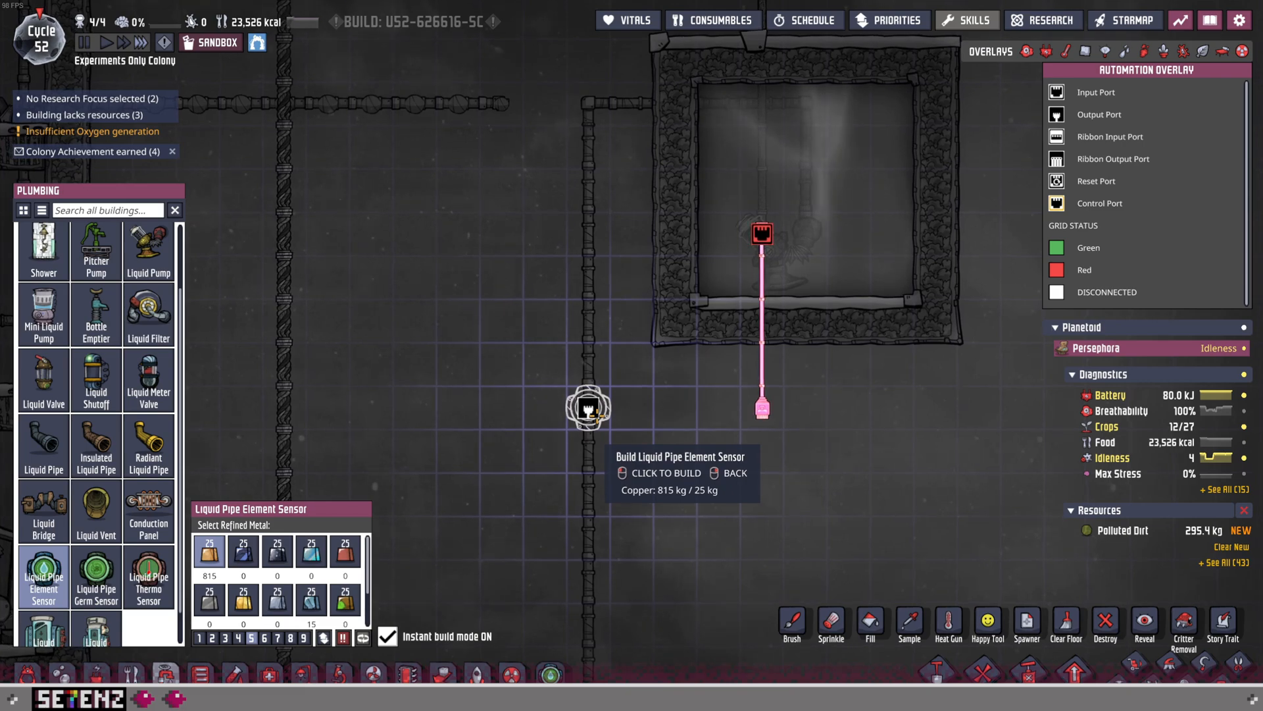
click(587, 407)
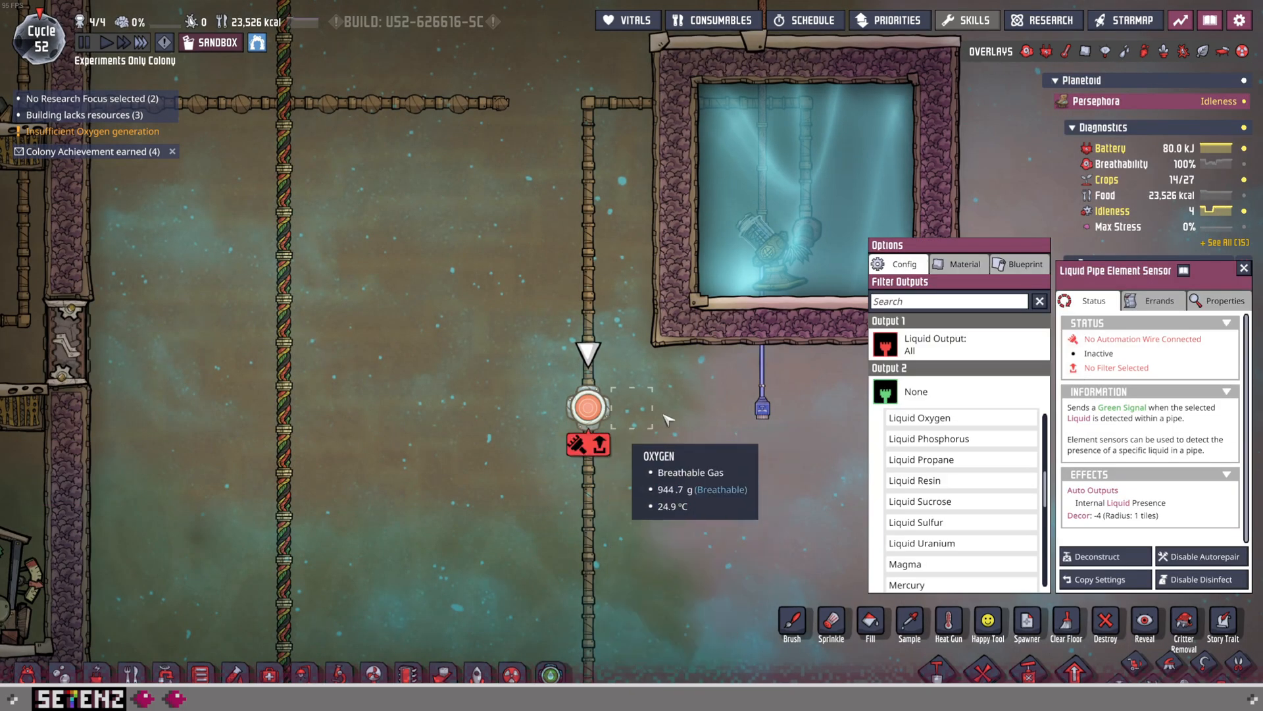
scroll(down, 3)
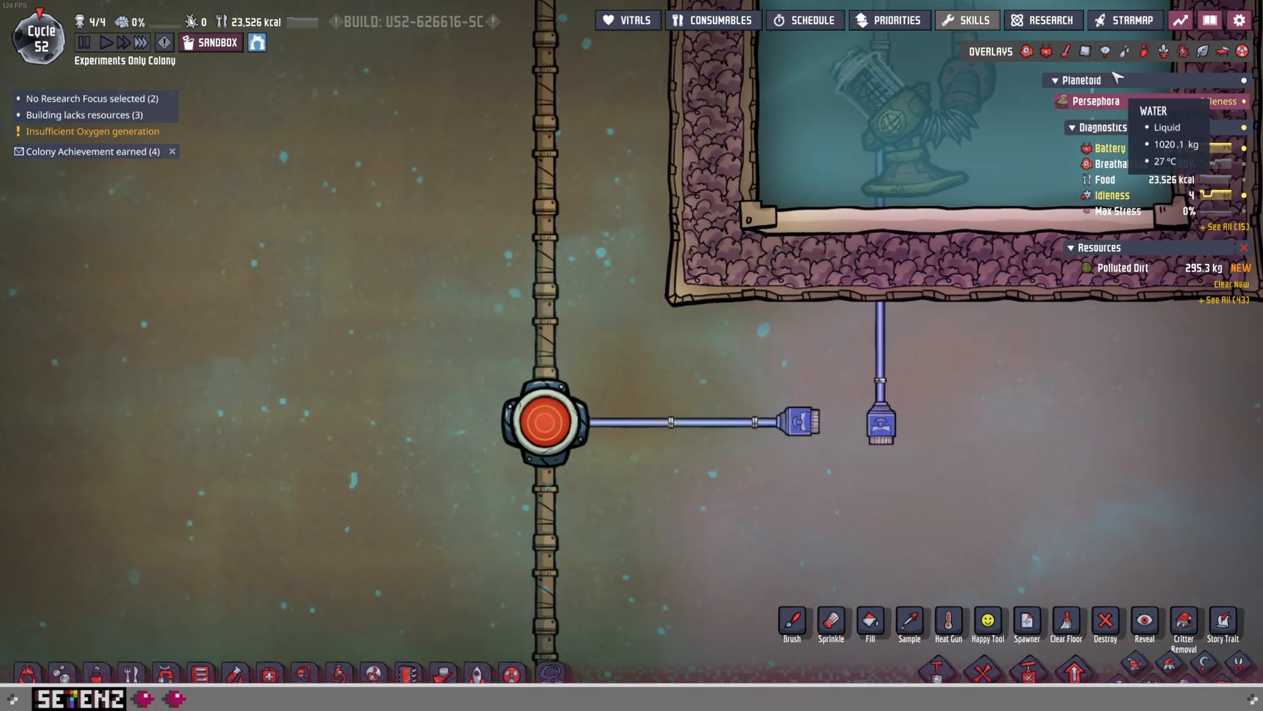
click(1142, 51)
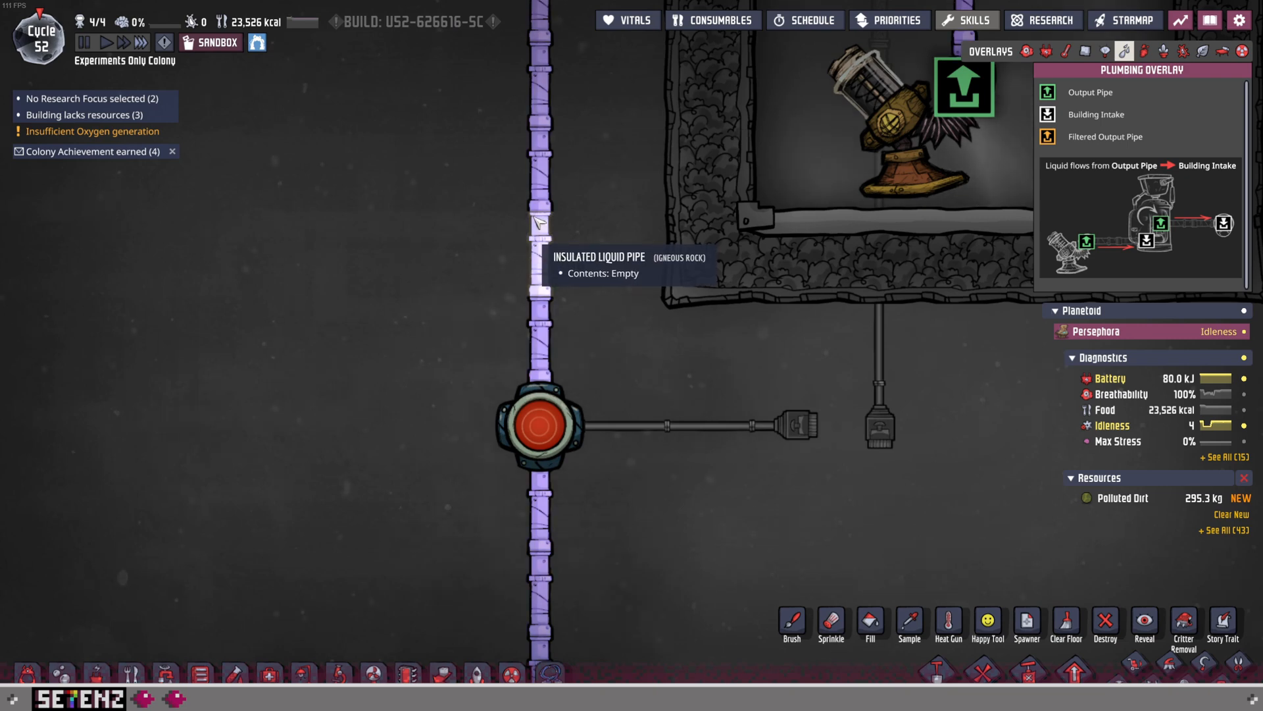
click(540, 424)
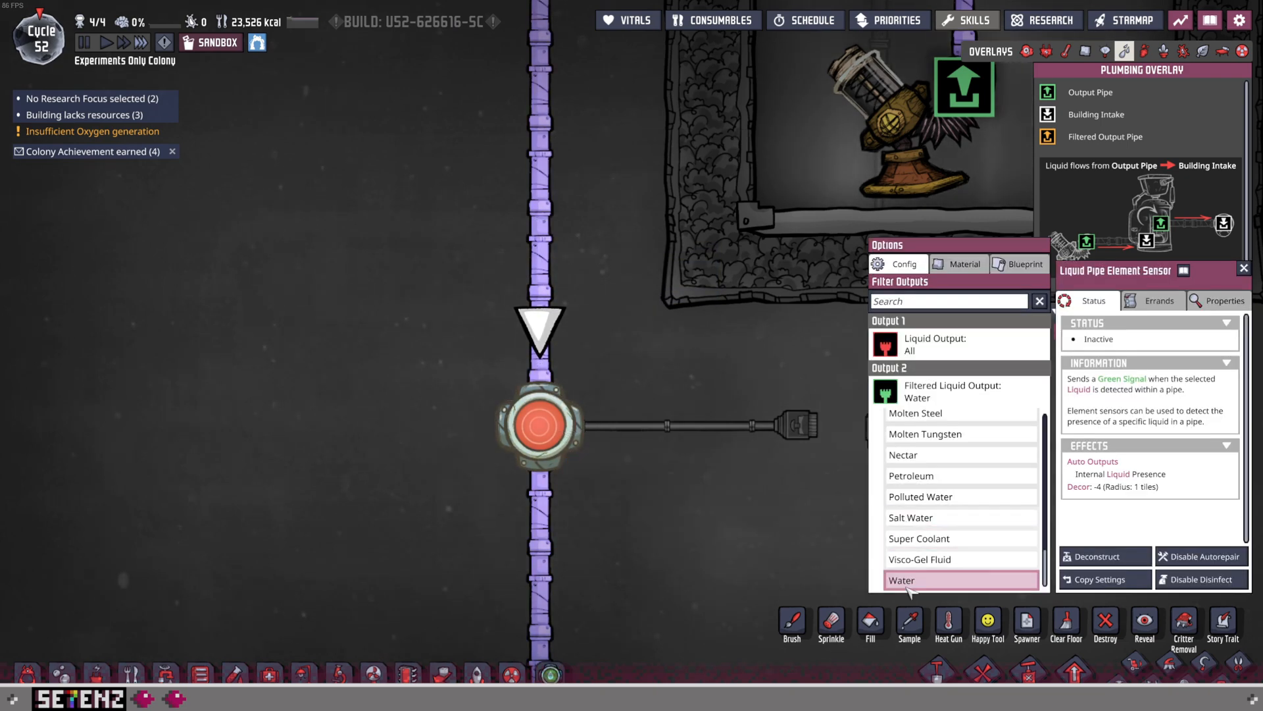
mouse_move(521, 488)
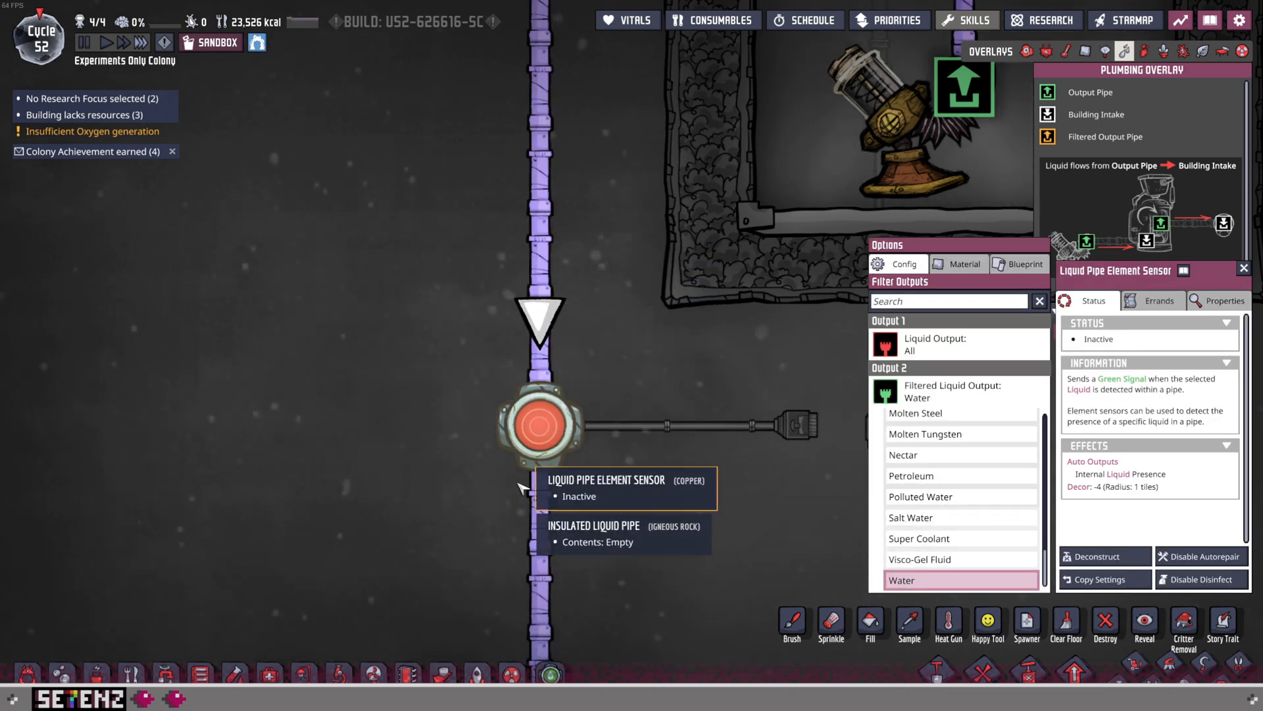
mouse_move(507, 510)
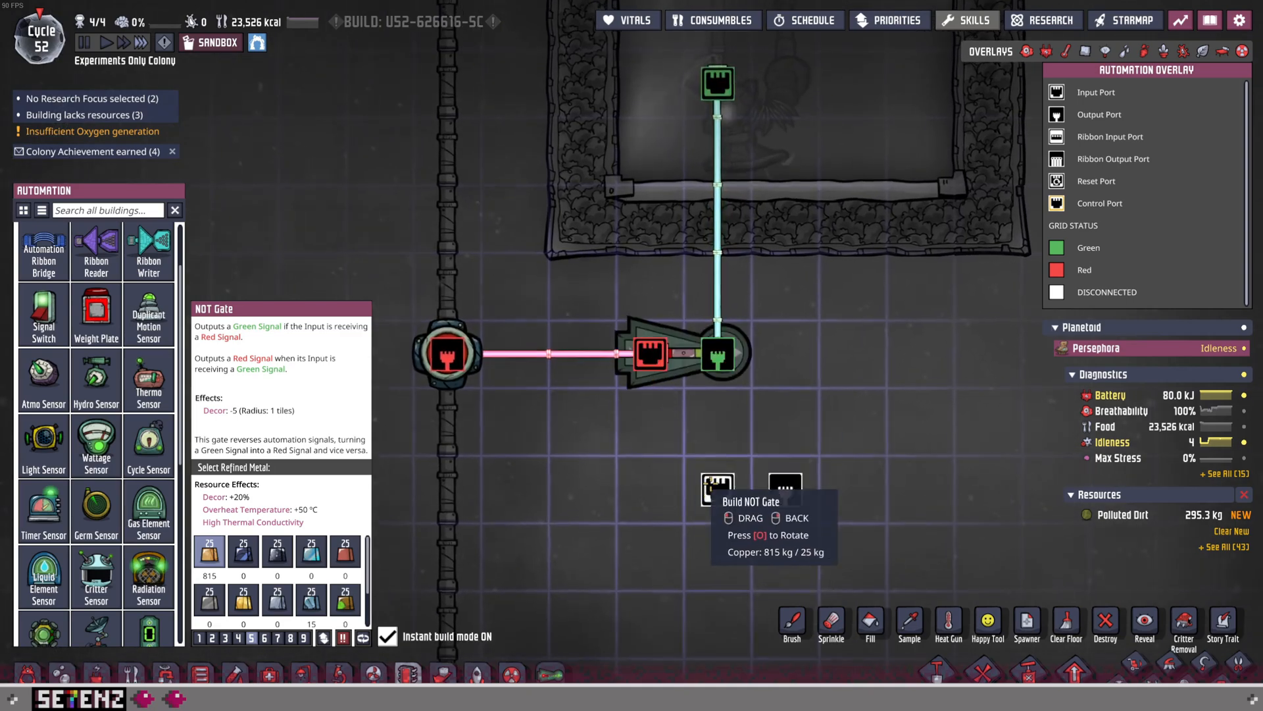
mouse_move(580, 490)
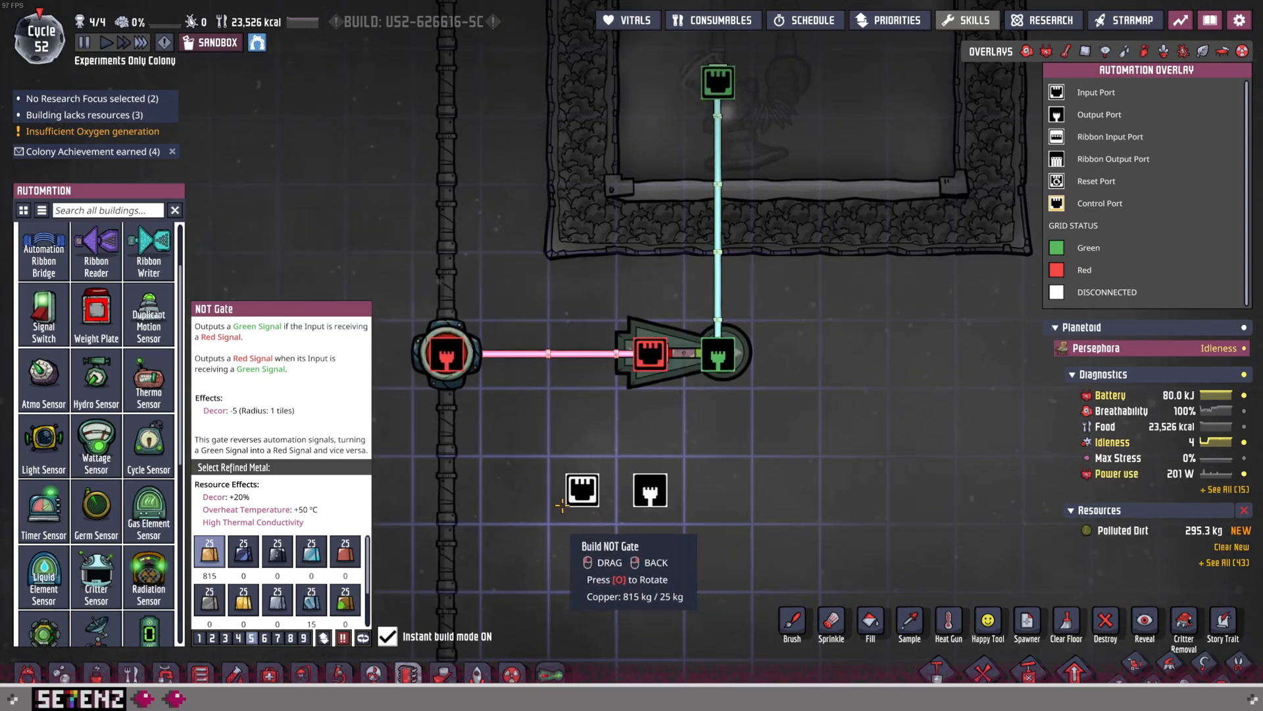
Place a NOT gate between the Water sensor and the pump, then view the automation wiring.
click(448, 350)
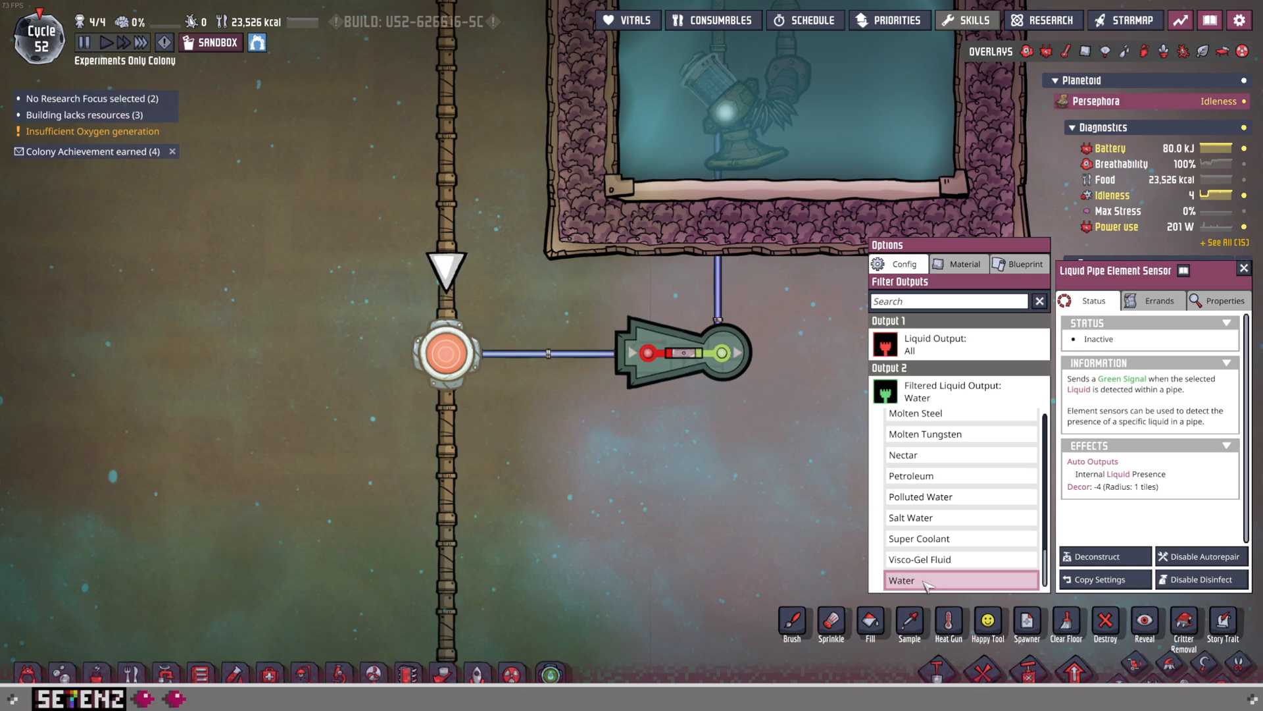
mouse_move(1127, 51)
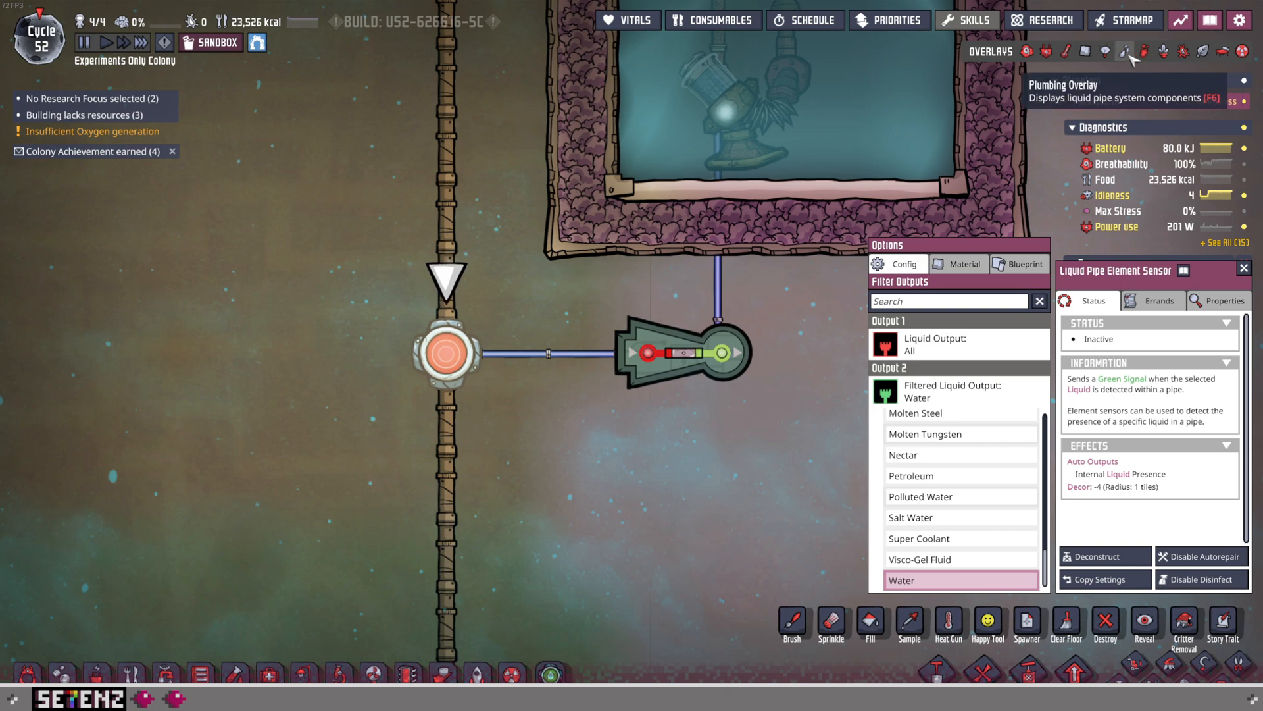
click(1129, 50)
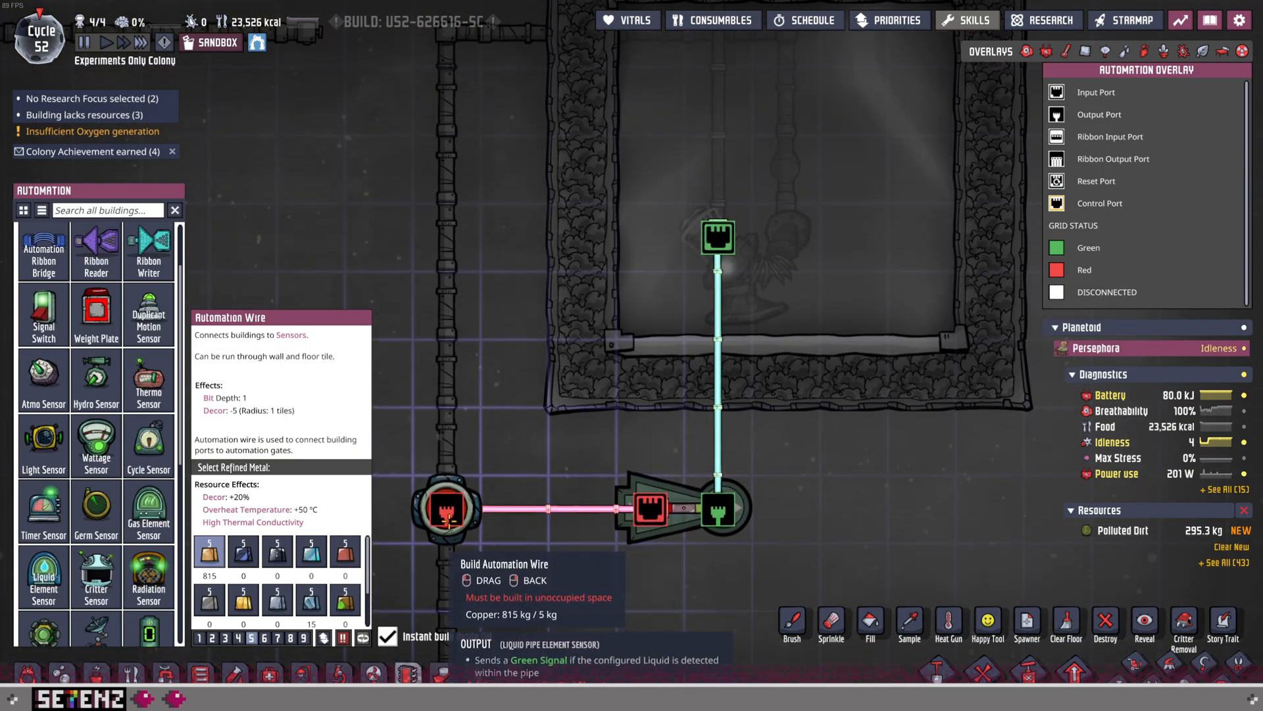
mouse_move(713, 512)
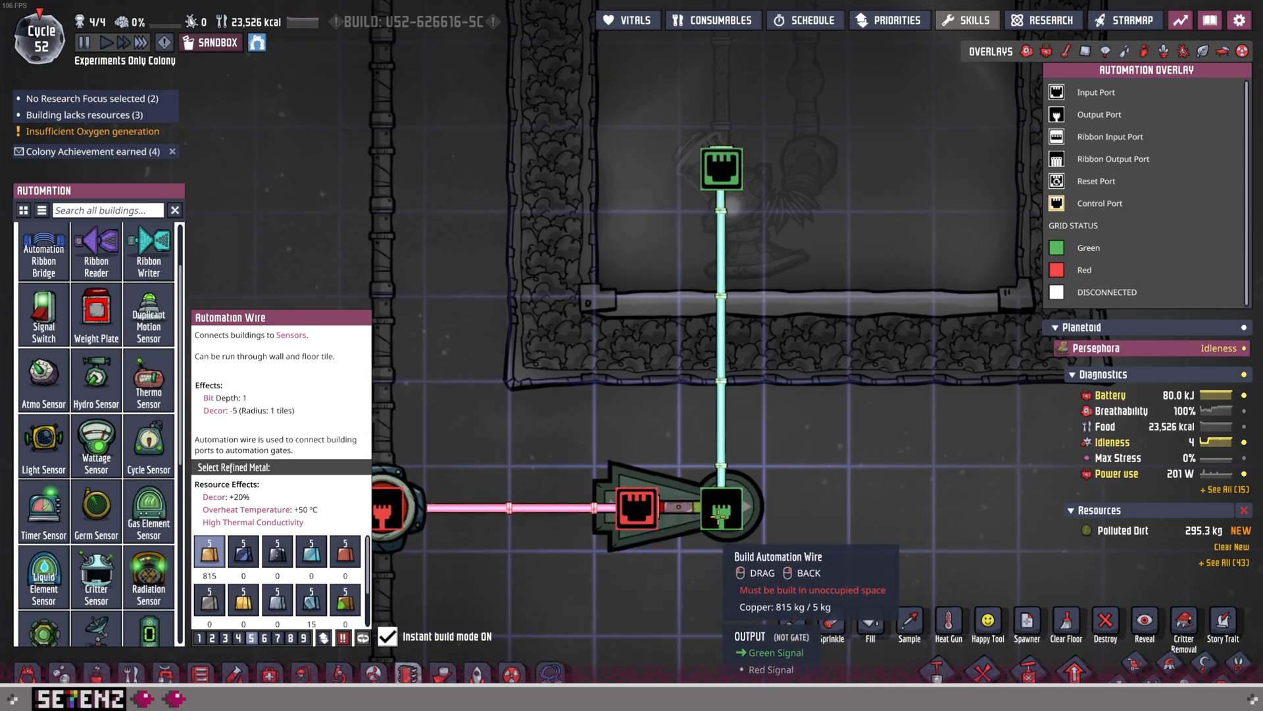
mouse_move(725, 258)
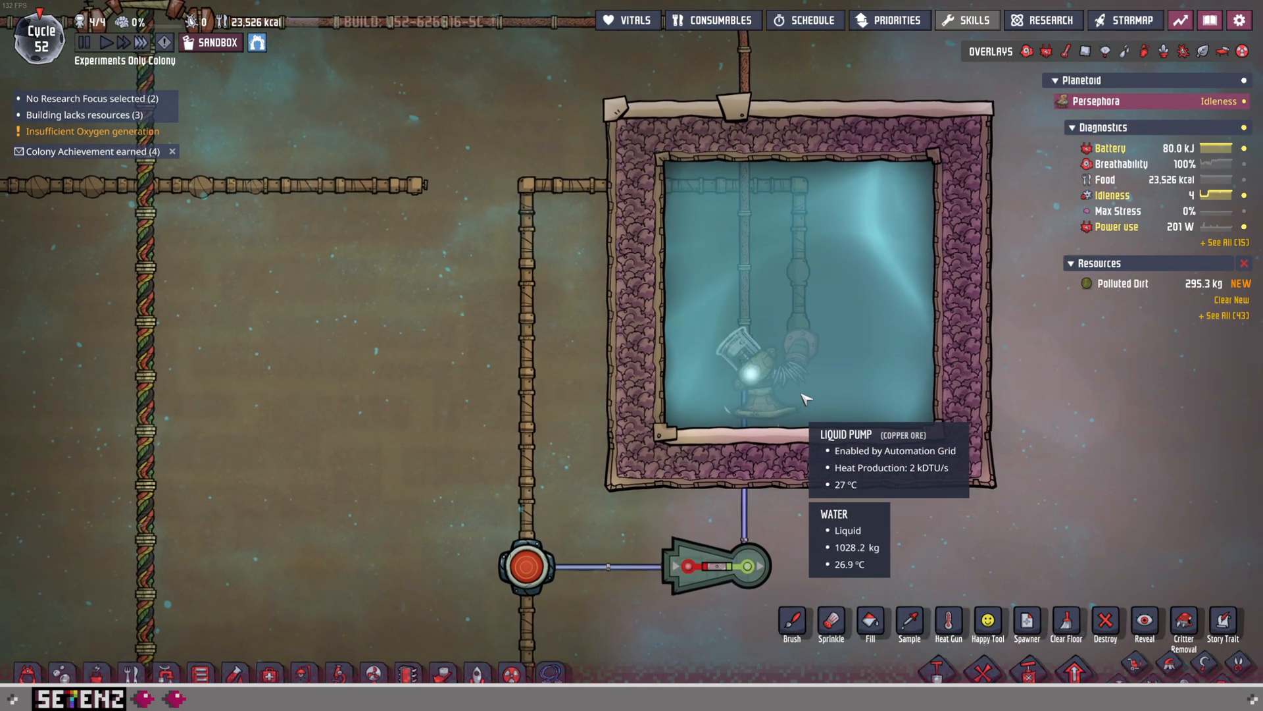
mouse_move(785, 226)
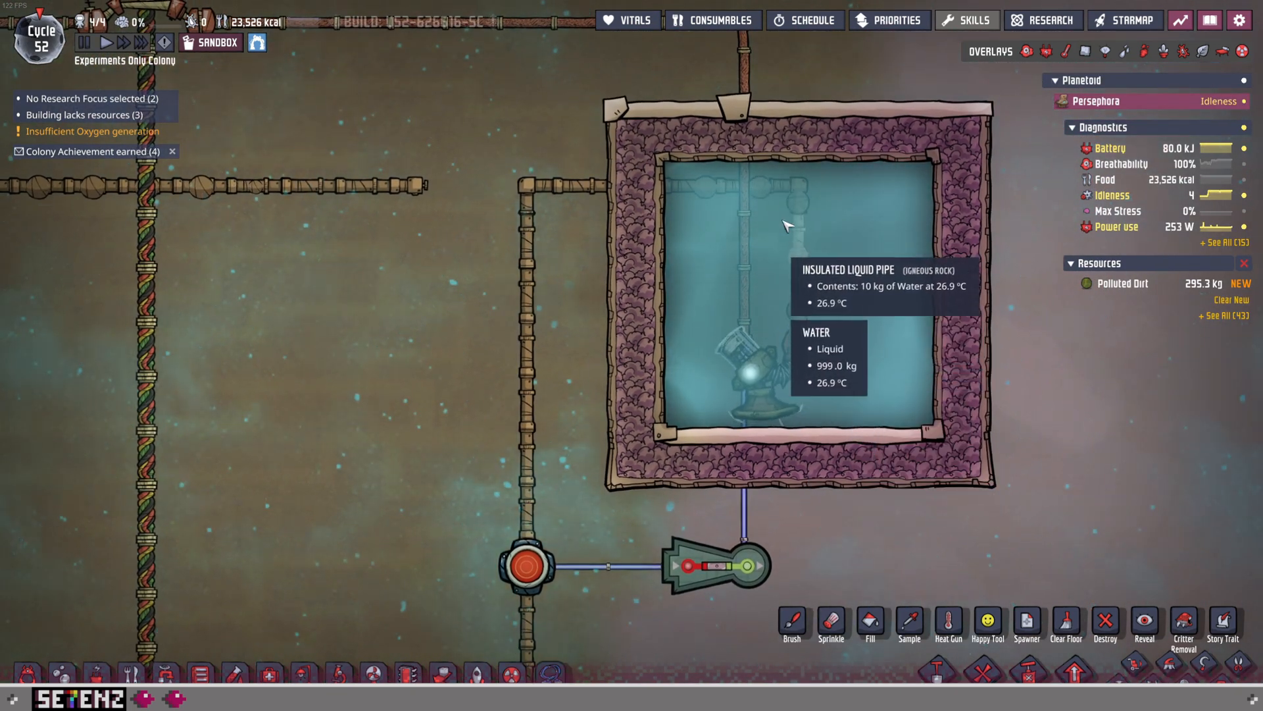
mouse_move(782, 381)
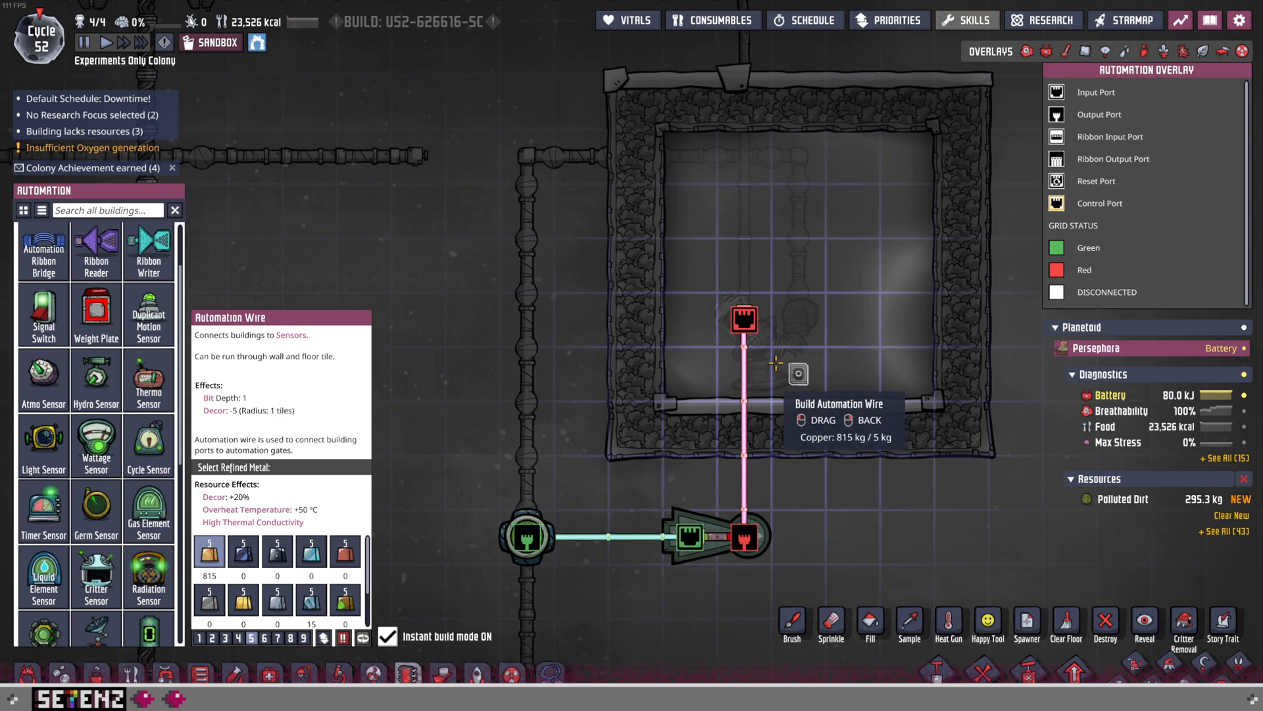
mouse_move(837, 427)
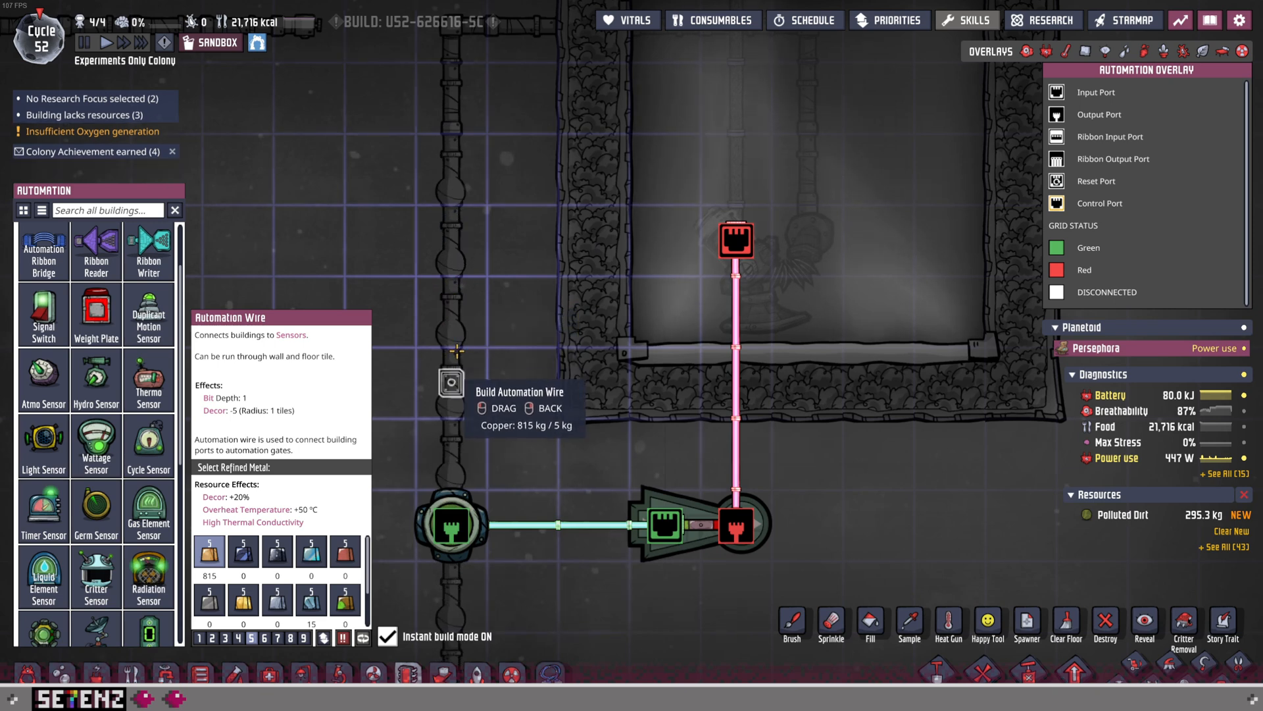
mouse_move(664, 383)
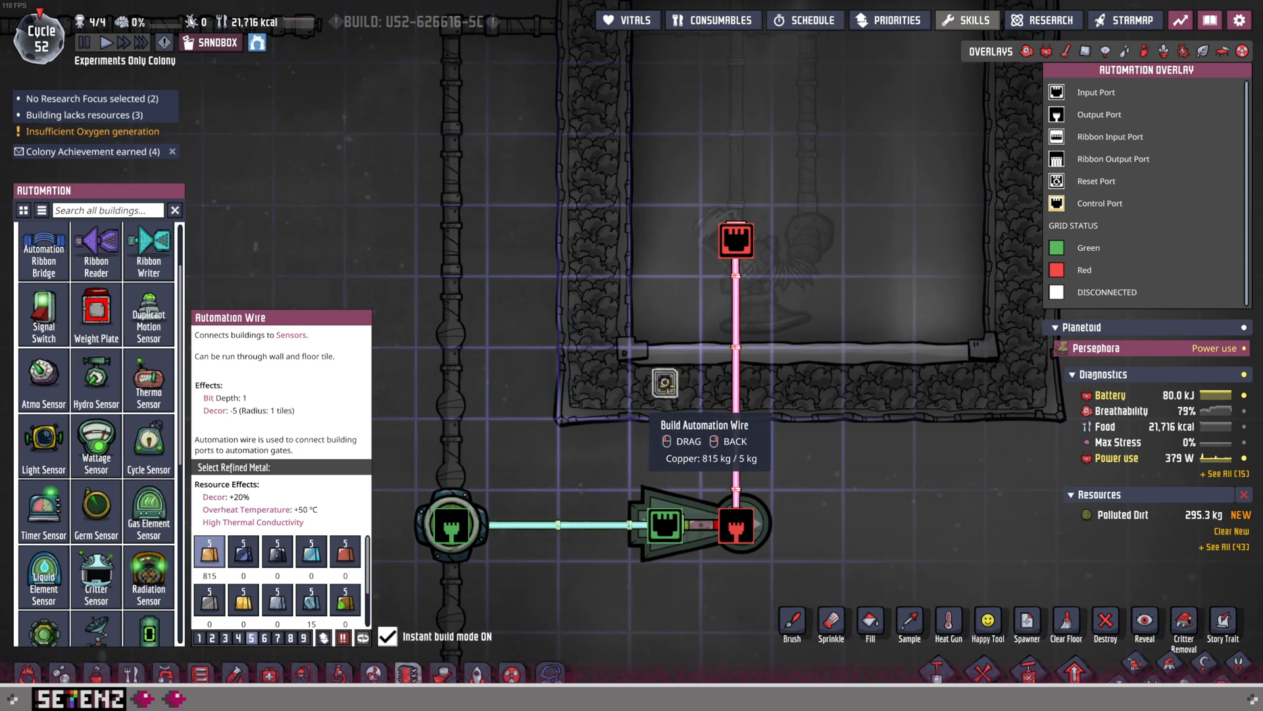
mouse_move(878, 452)
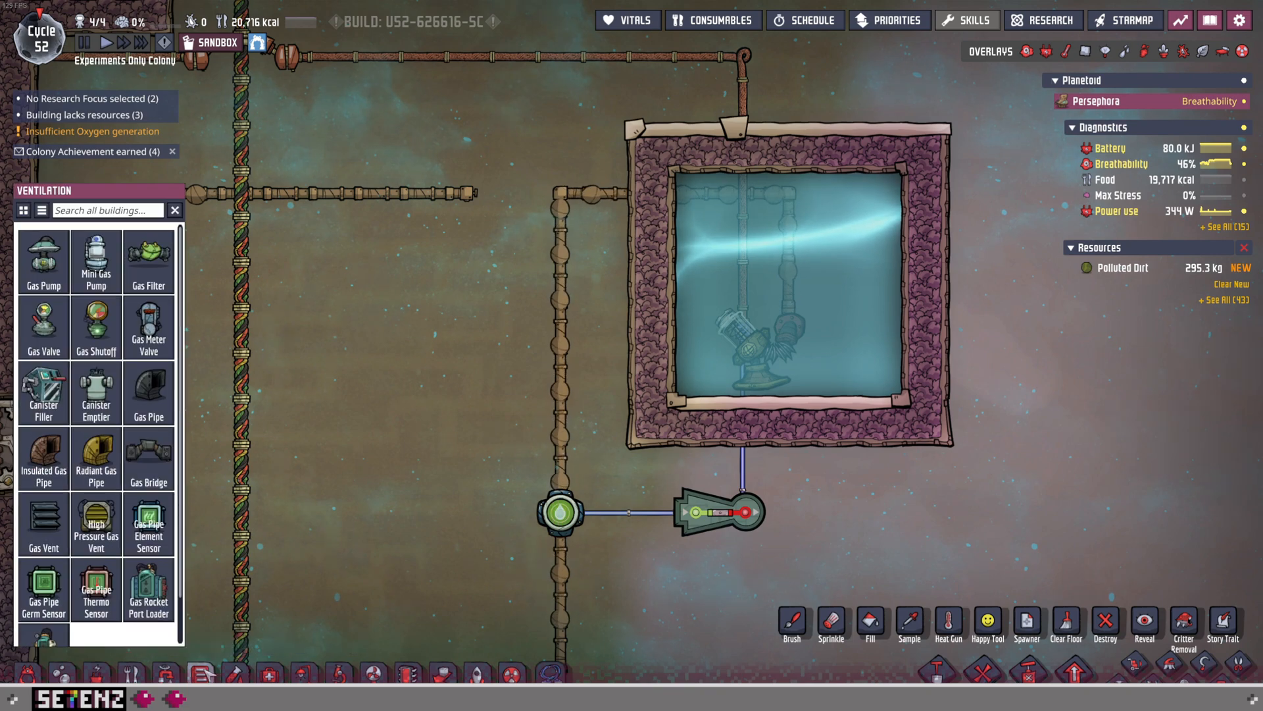
mouse_move(148, 524)
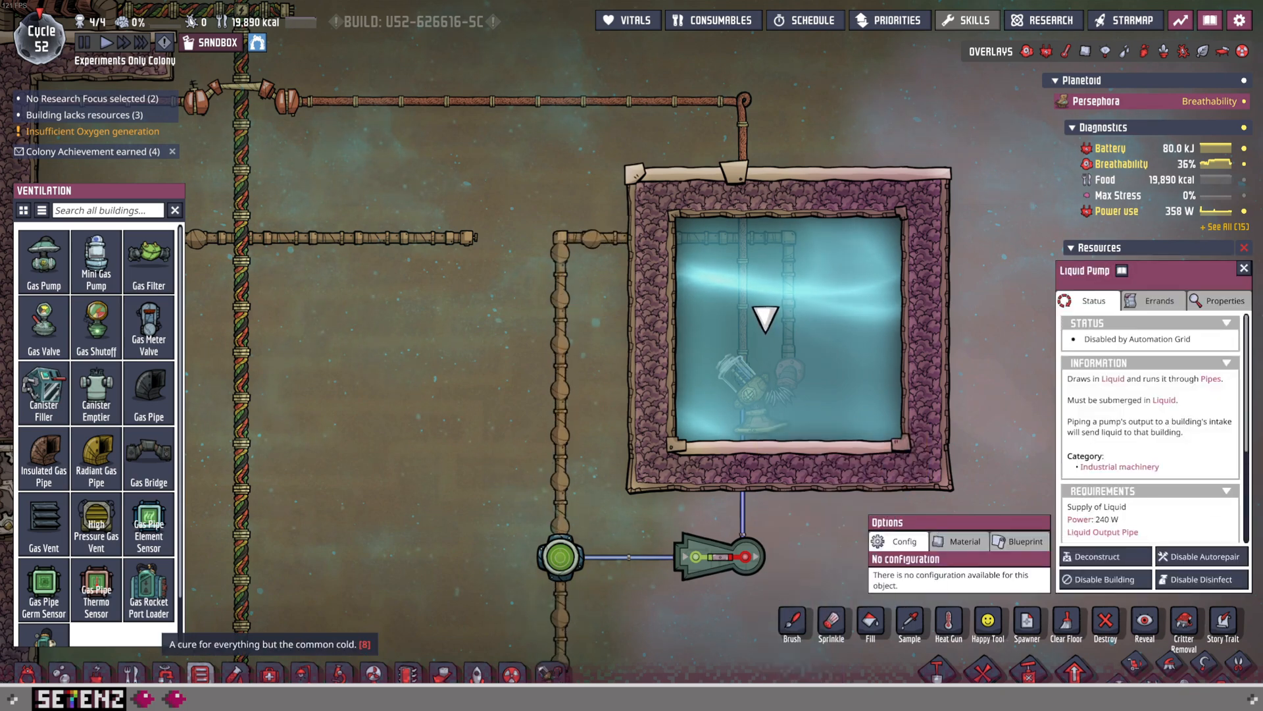
Select the submerged Liquid Pump to confirm it is disabled by automation.
click(43, 258)
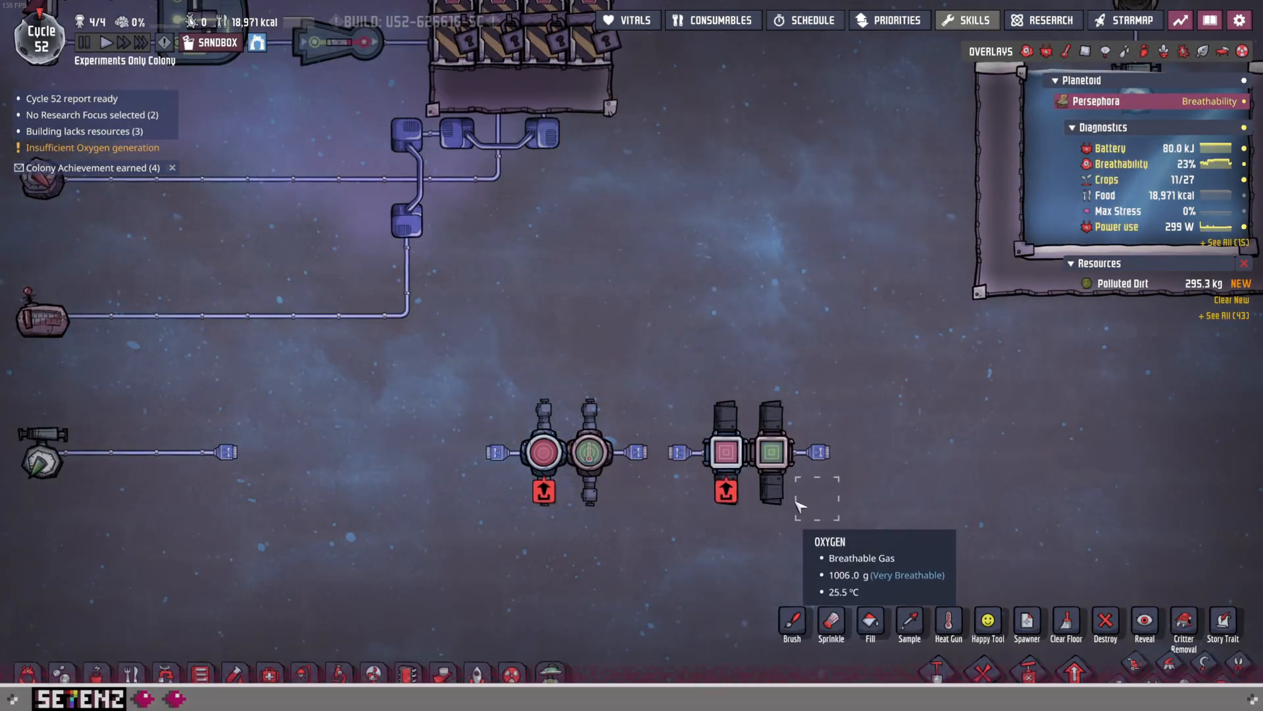
mouse_move(592, 451)
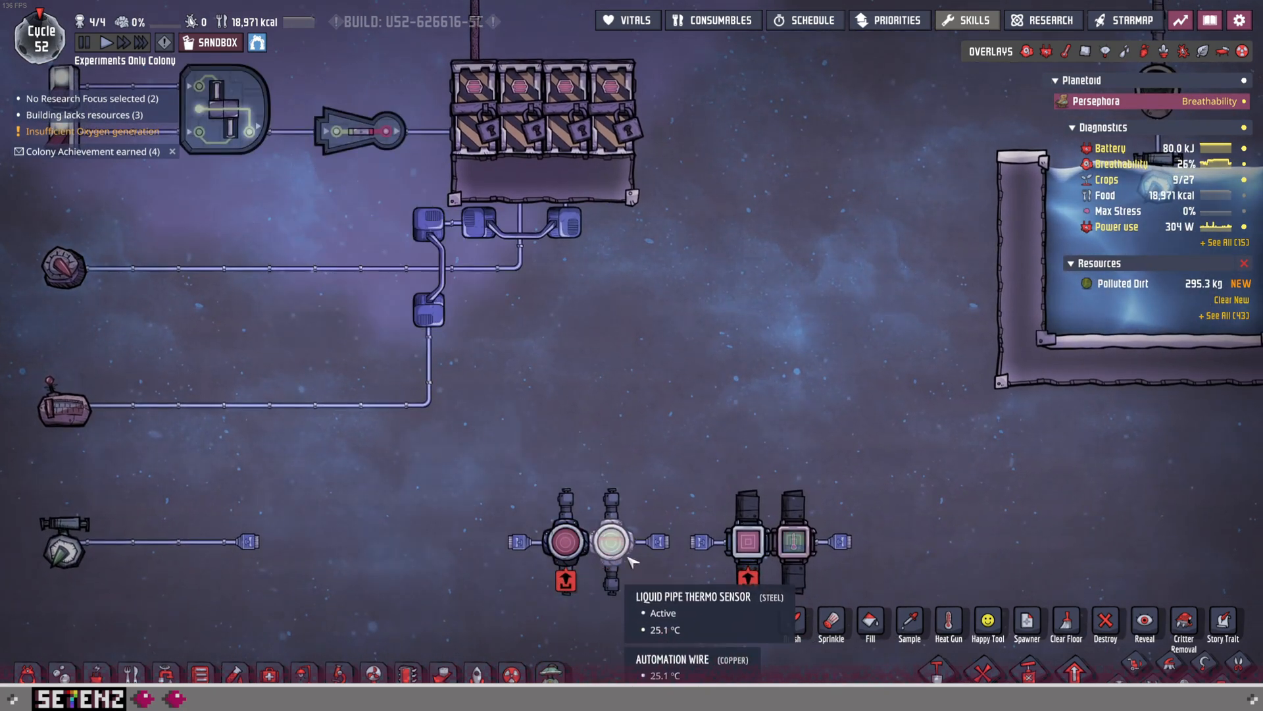
mouse_move(564, 538)
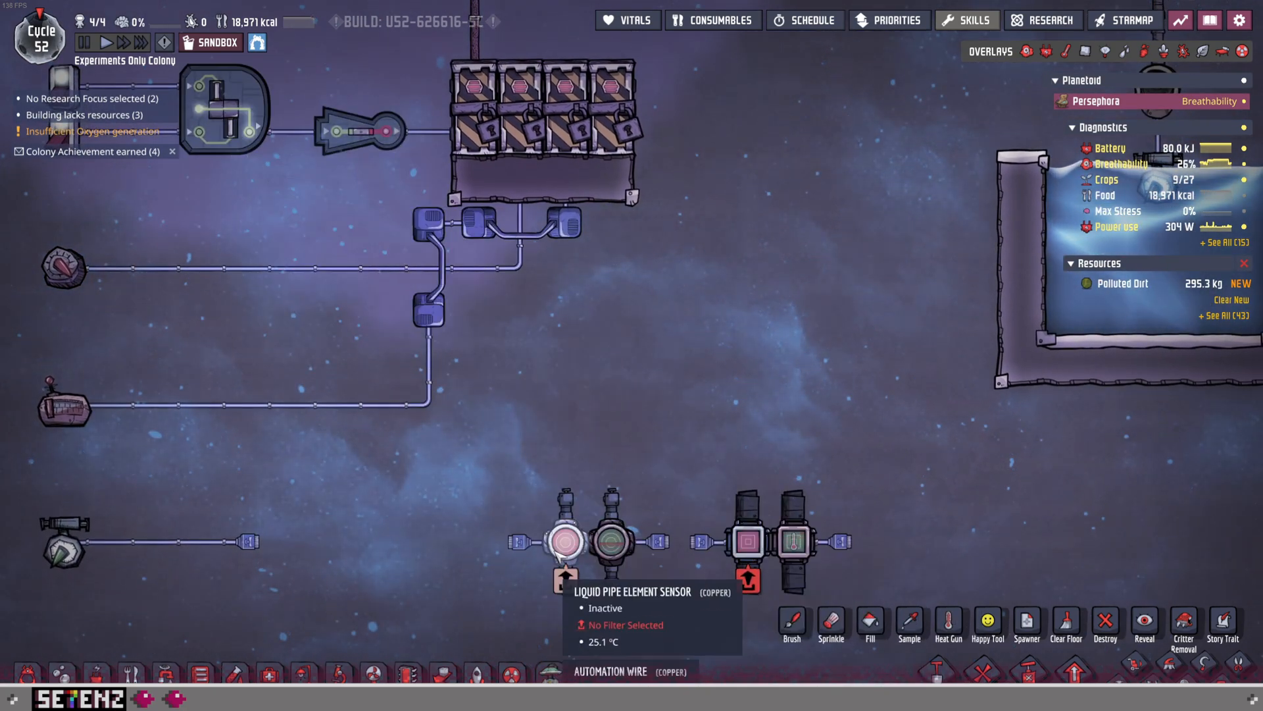
mouse_move(224, 141)
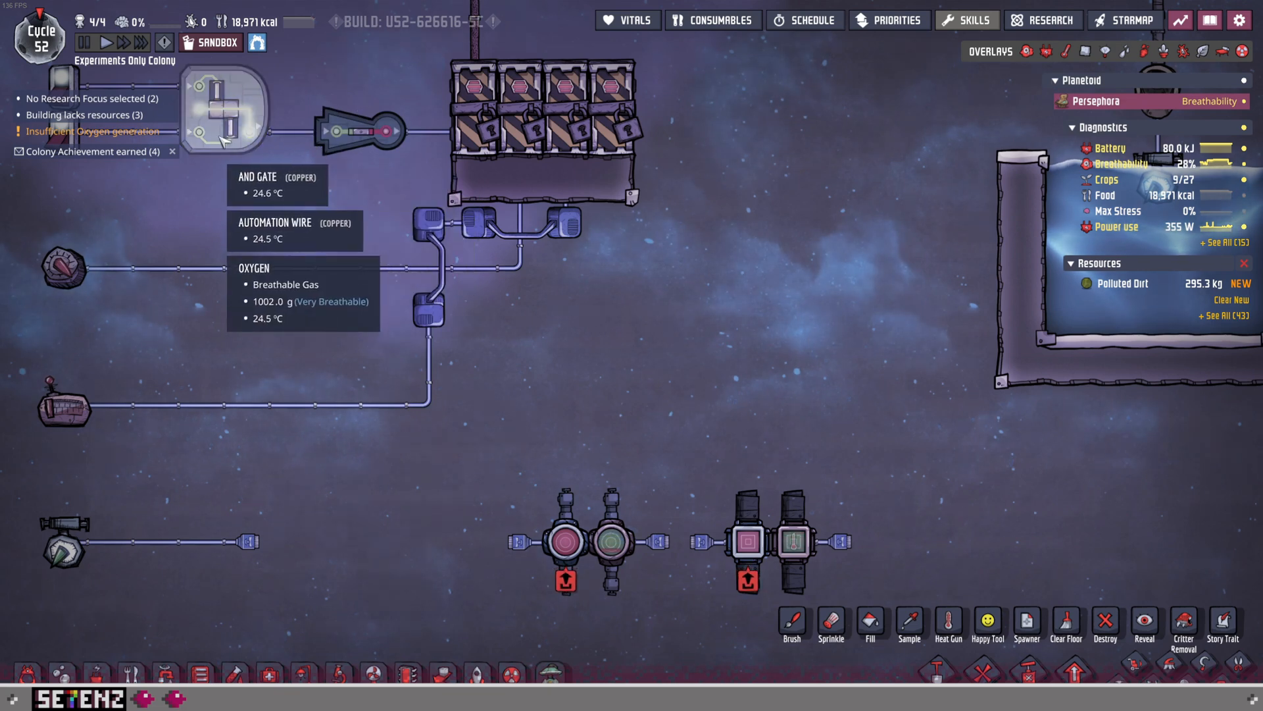
Select the AND gate at the other pipe sensor build to view its details.
click(228, 113)
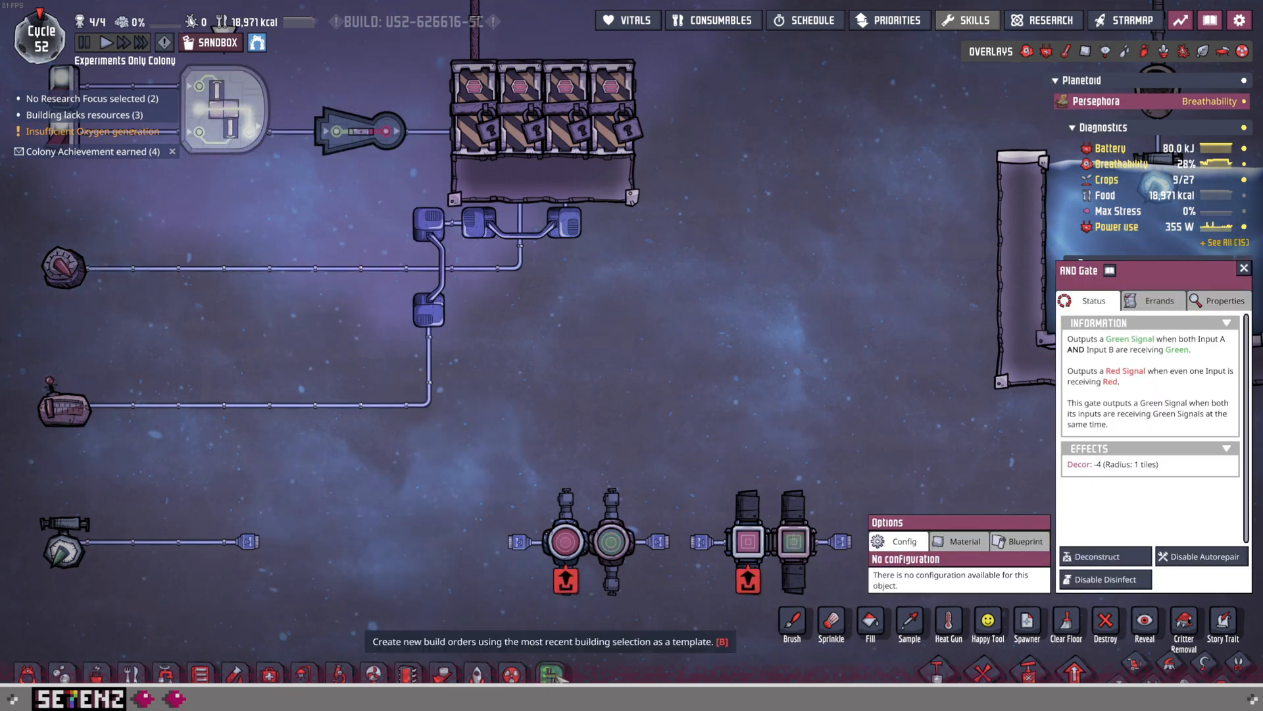